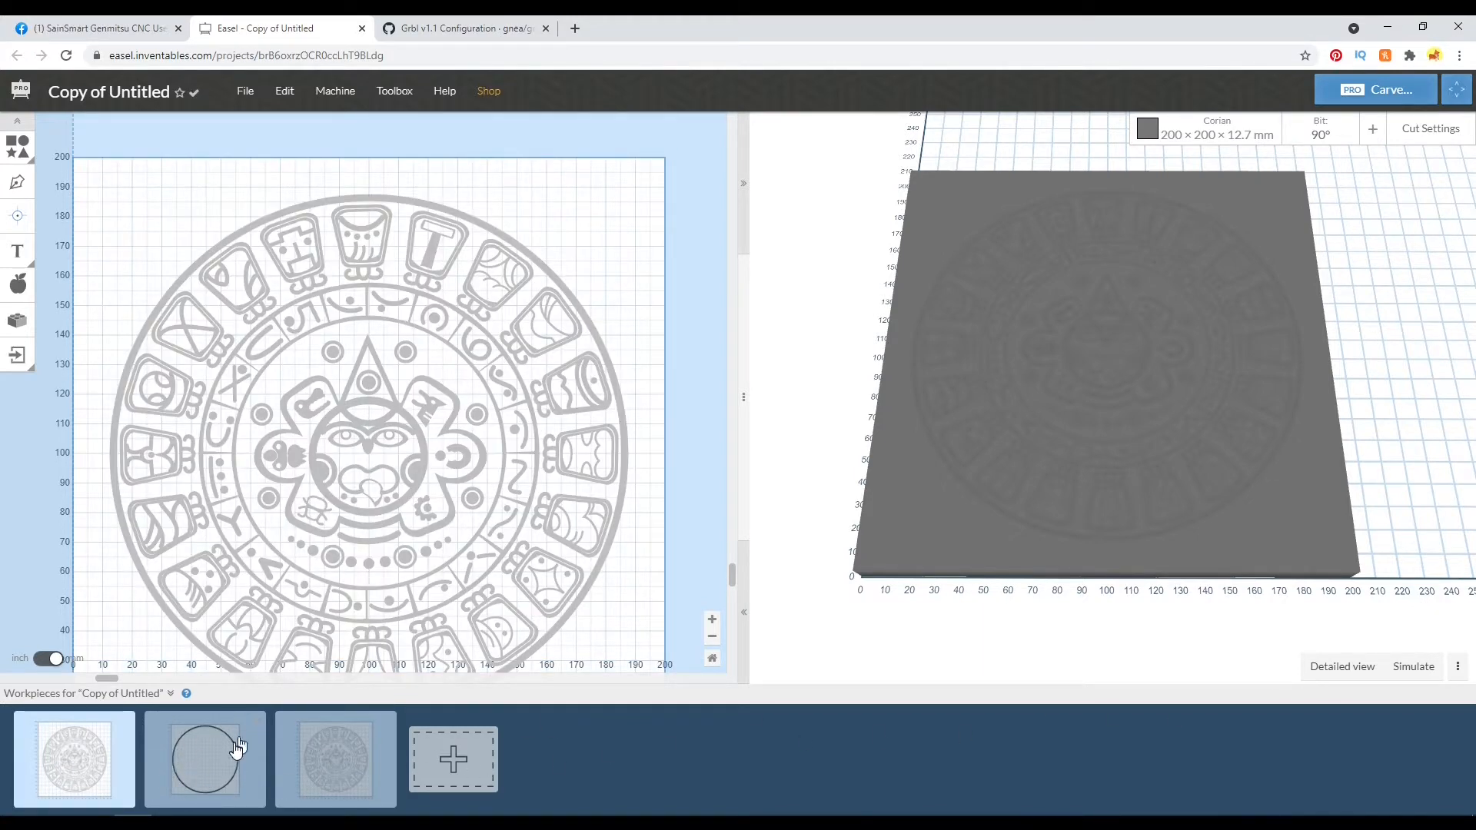
- Delete the plain circle workpiece, keeping the two Aztec calendar workpieces
{"action": "right_click", "coordinate": [206, 758]}
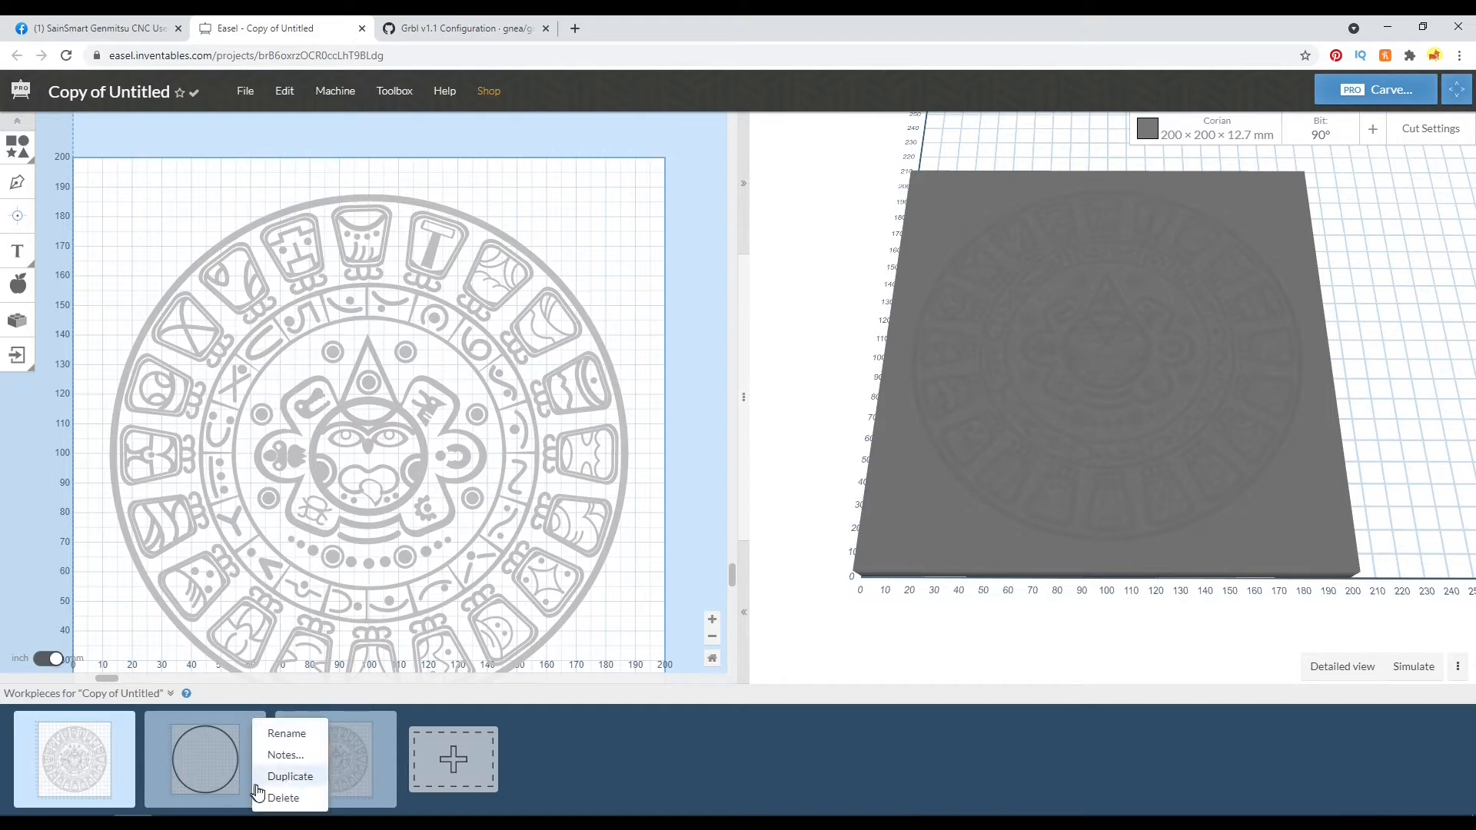
{"action": "left_click", "coordinate": [282, 797]}
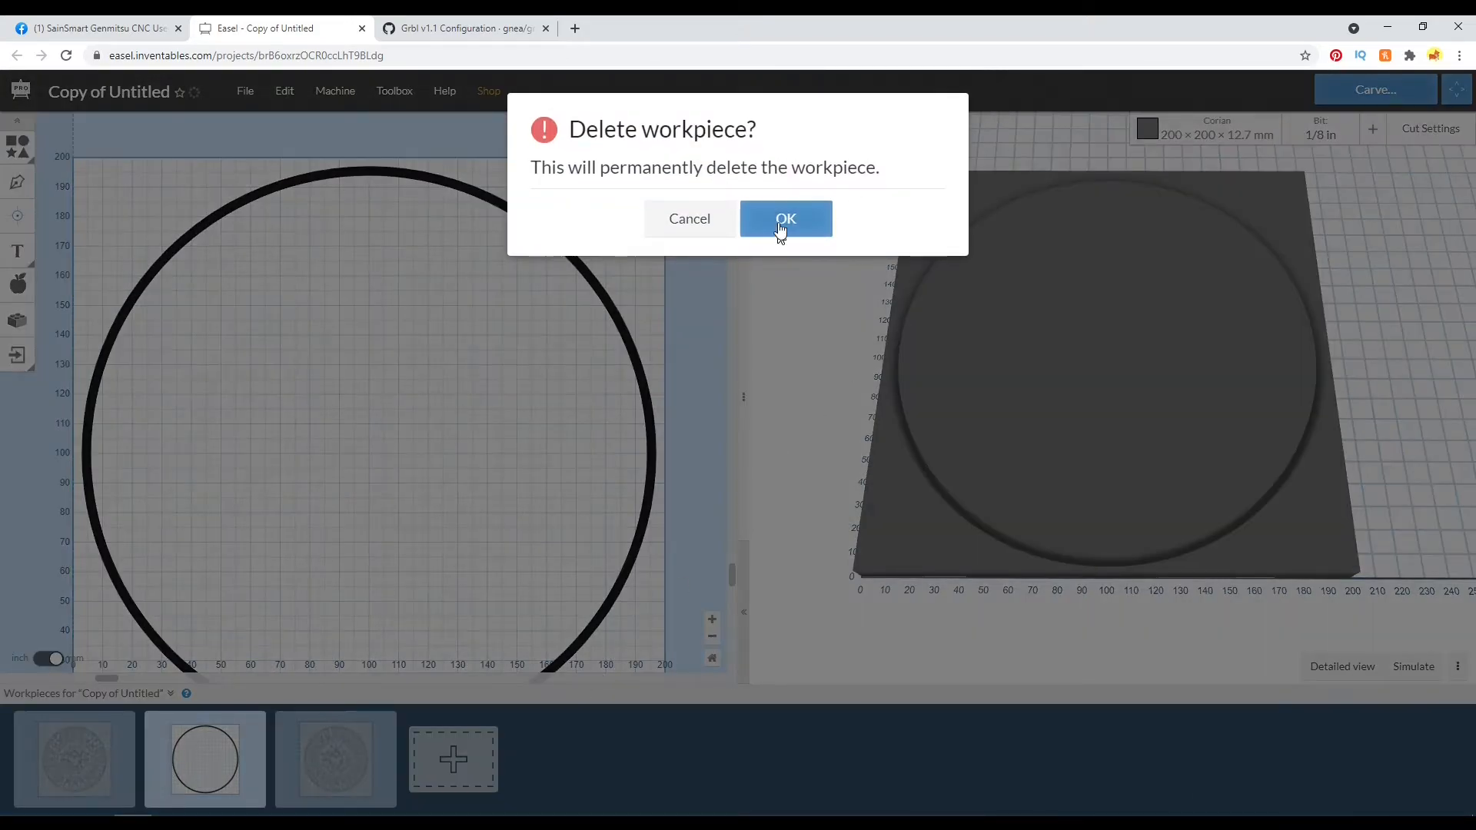
{"action": "left_click", "coordinate": [785, 218]}
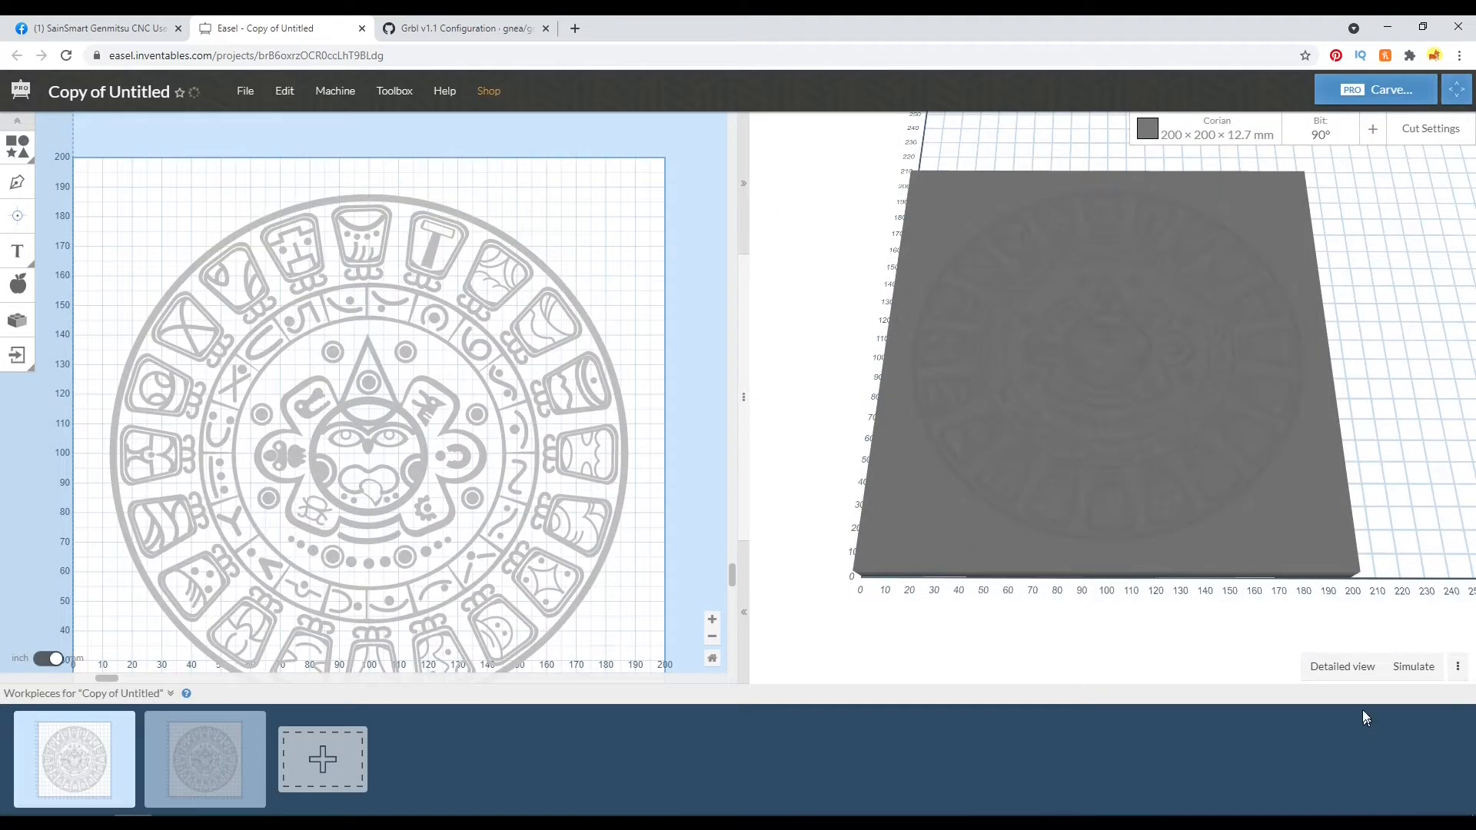
- Generate a detailed simulation preview of the Aztec calendar carve
{"action": "left_click", "coordinate": [1341, 667]}
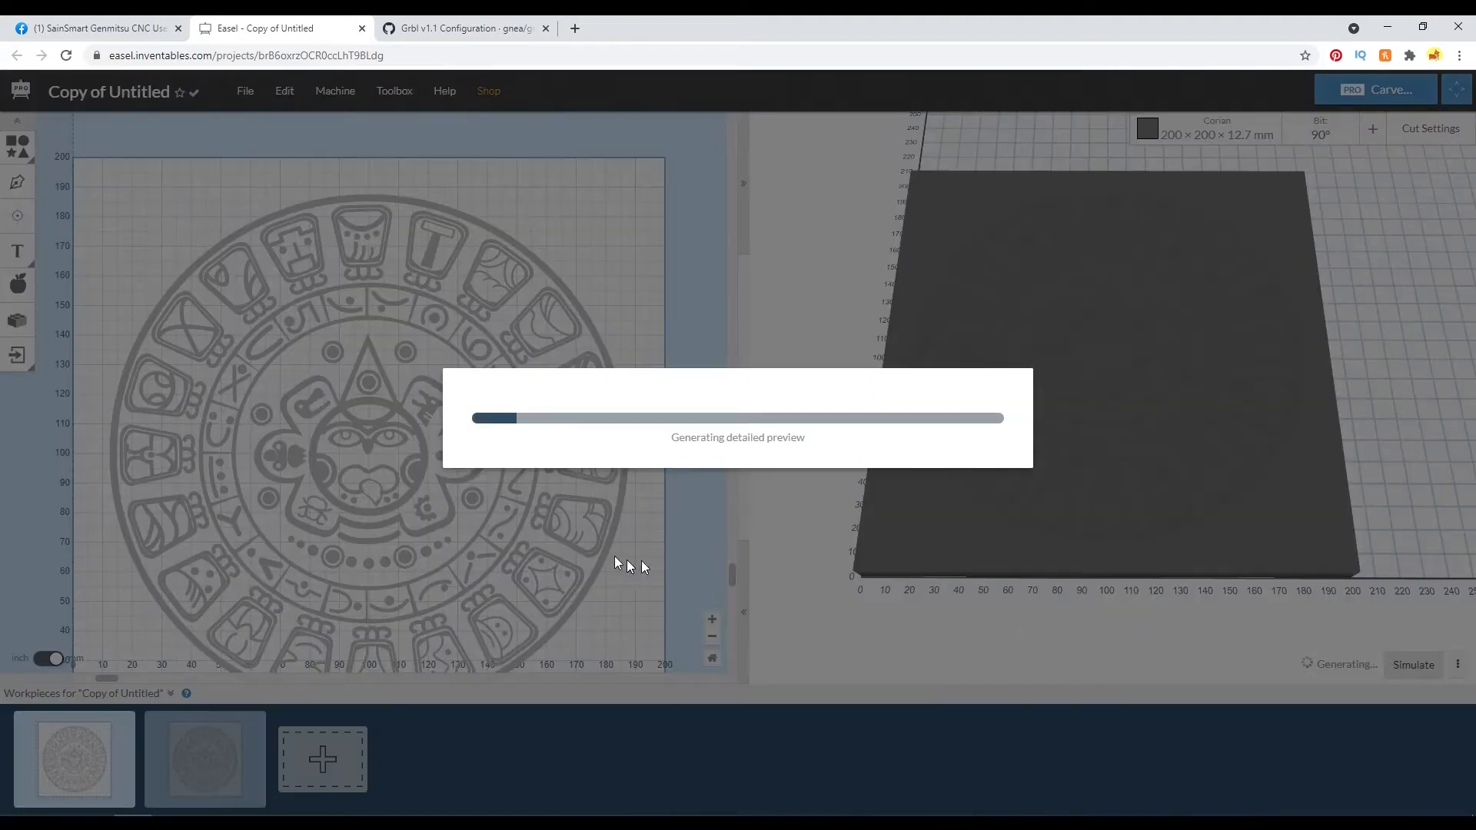
{"action": "mouse_move", "coordinate": [674, 436]}
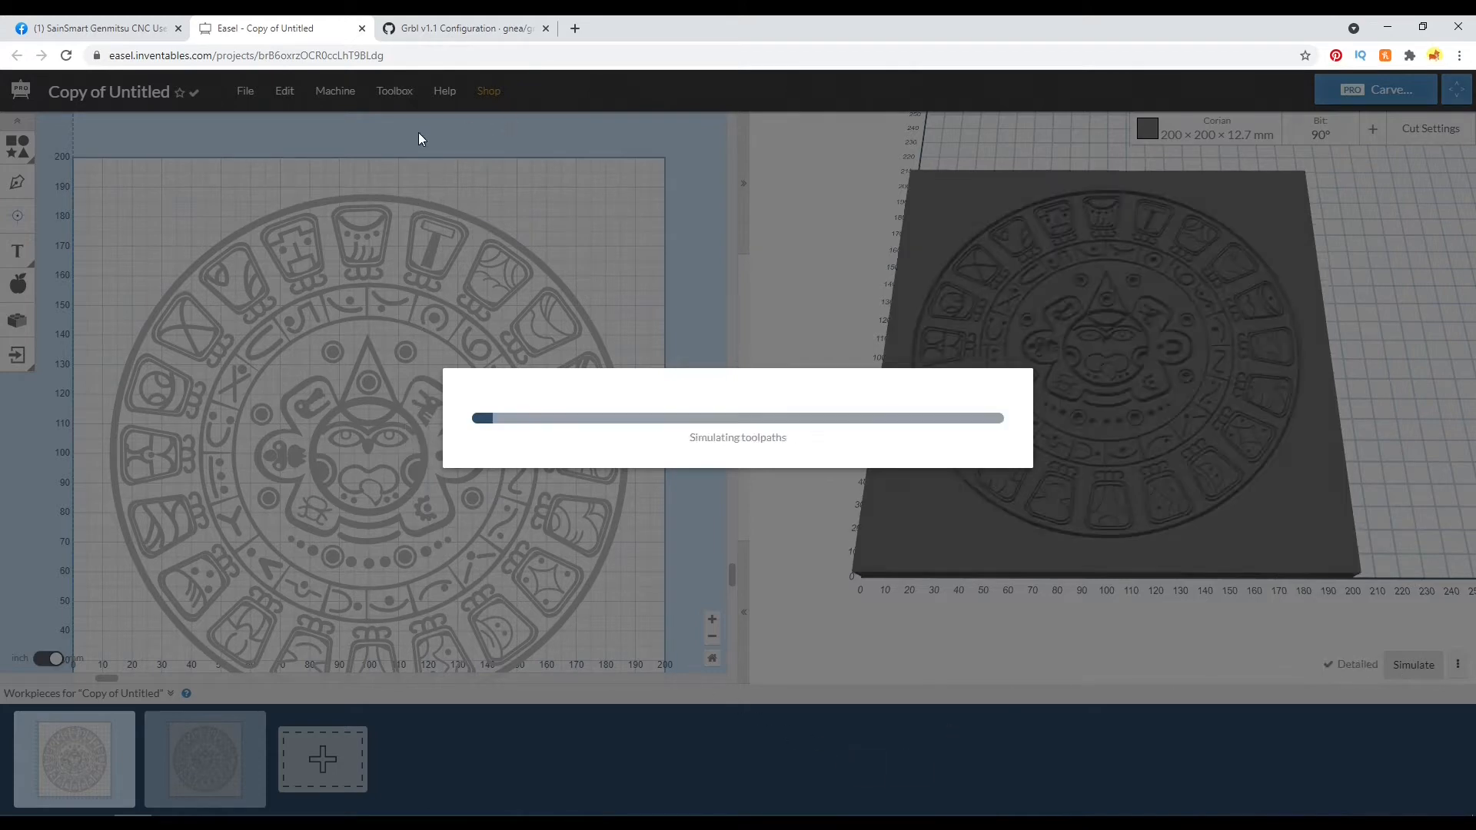
{"action": "mouse_move", "coordinate": [215, 137]}
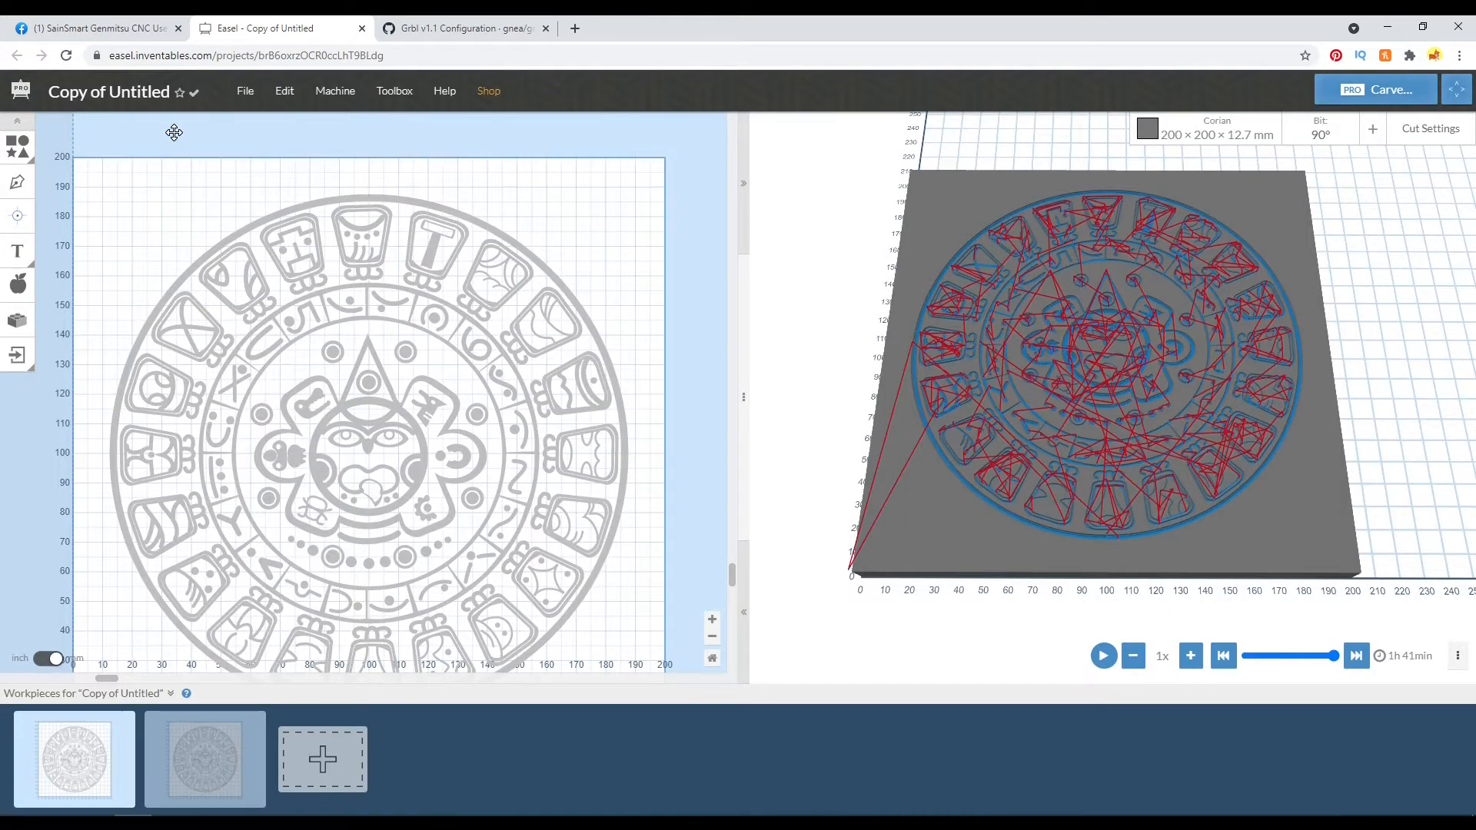
{"action": "mouse_move", "coordinate": [647, 246]}
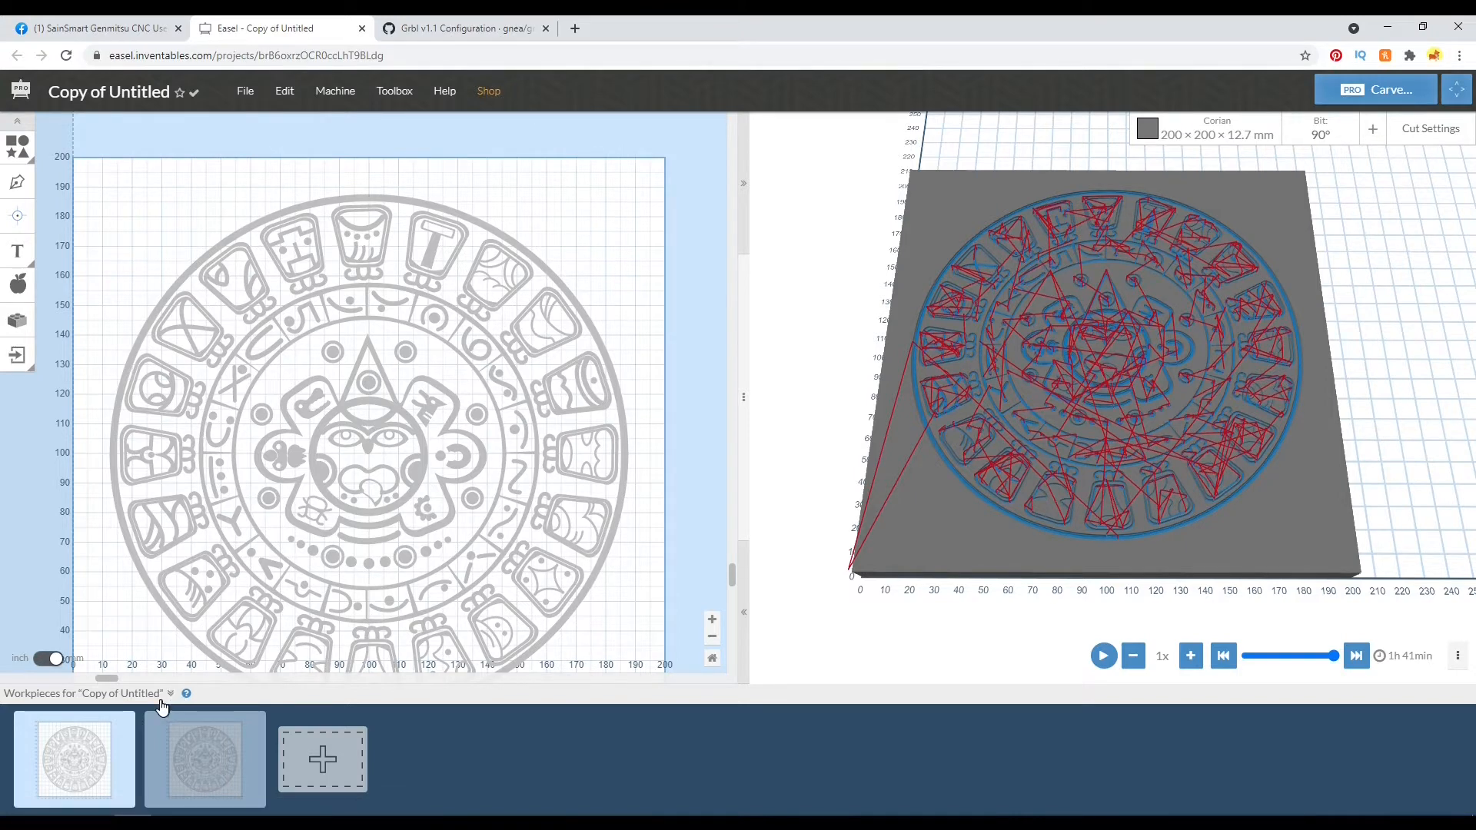
- Hide the workpieces strip, switch units to inches, render the detailed preview, and select the sun face
{"action": "left_click", "coordinate": [171, 693]}
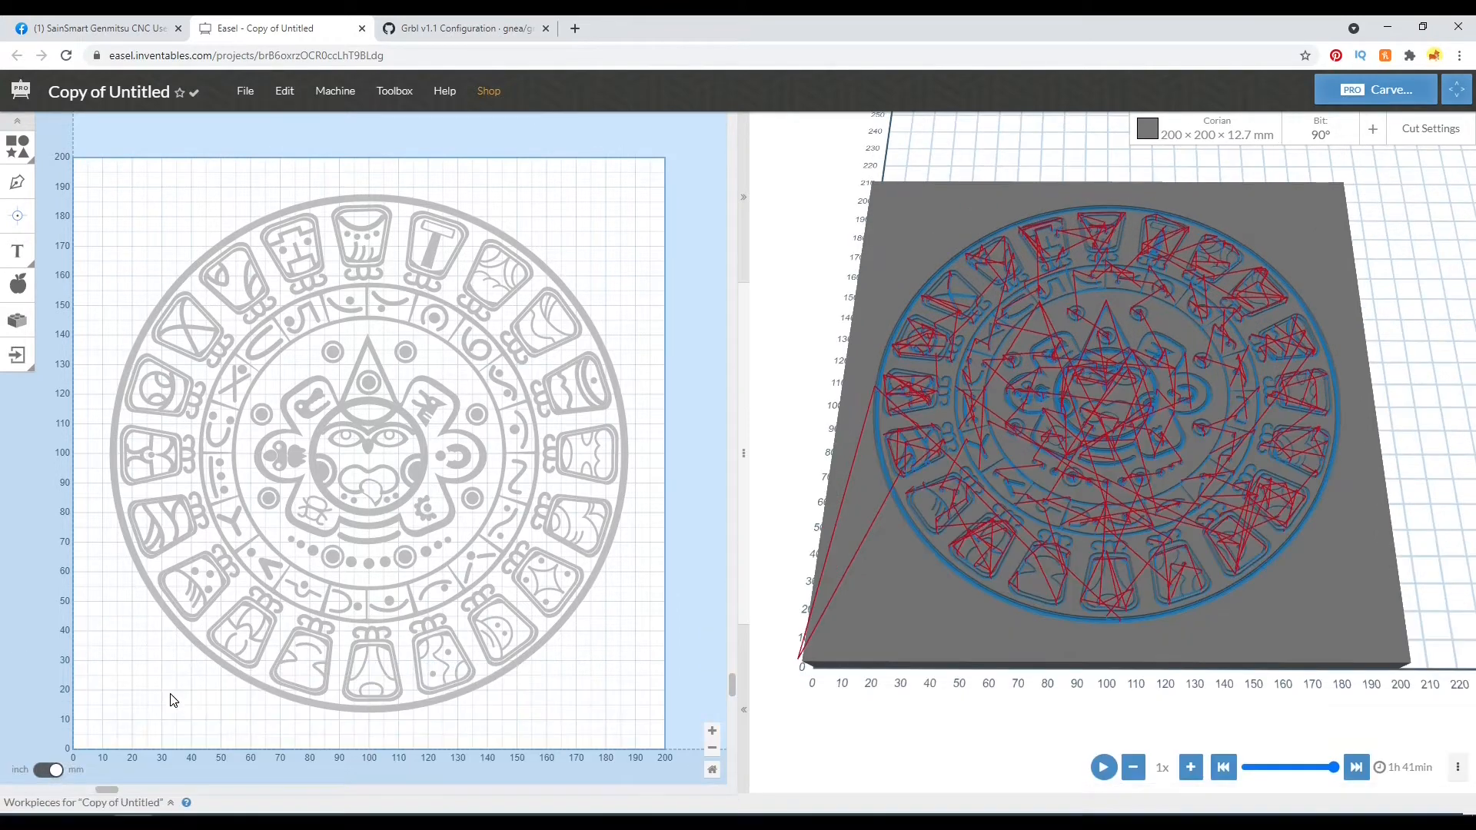
{"action": "left_click", "coordinate": [45, 771]}
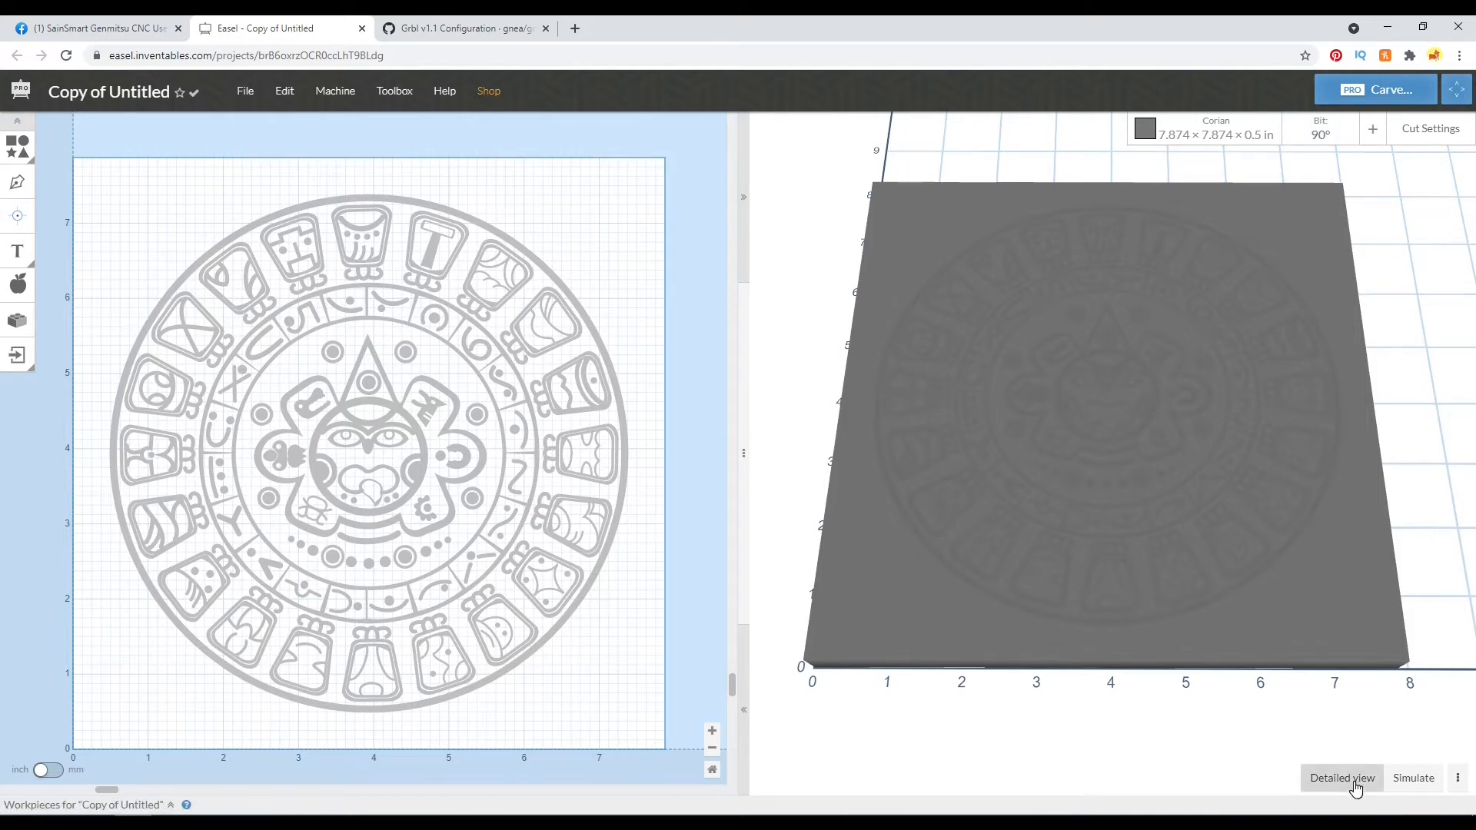
{"action": "left_click", "coordinate": [1341, 778]}
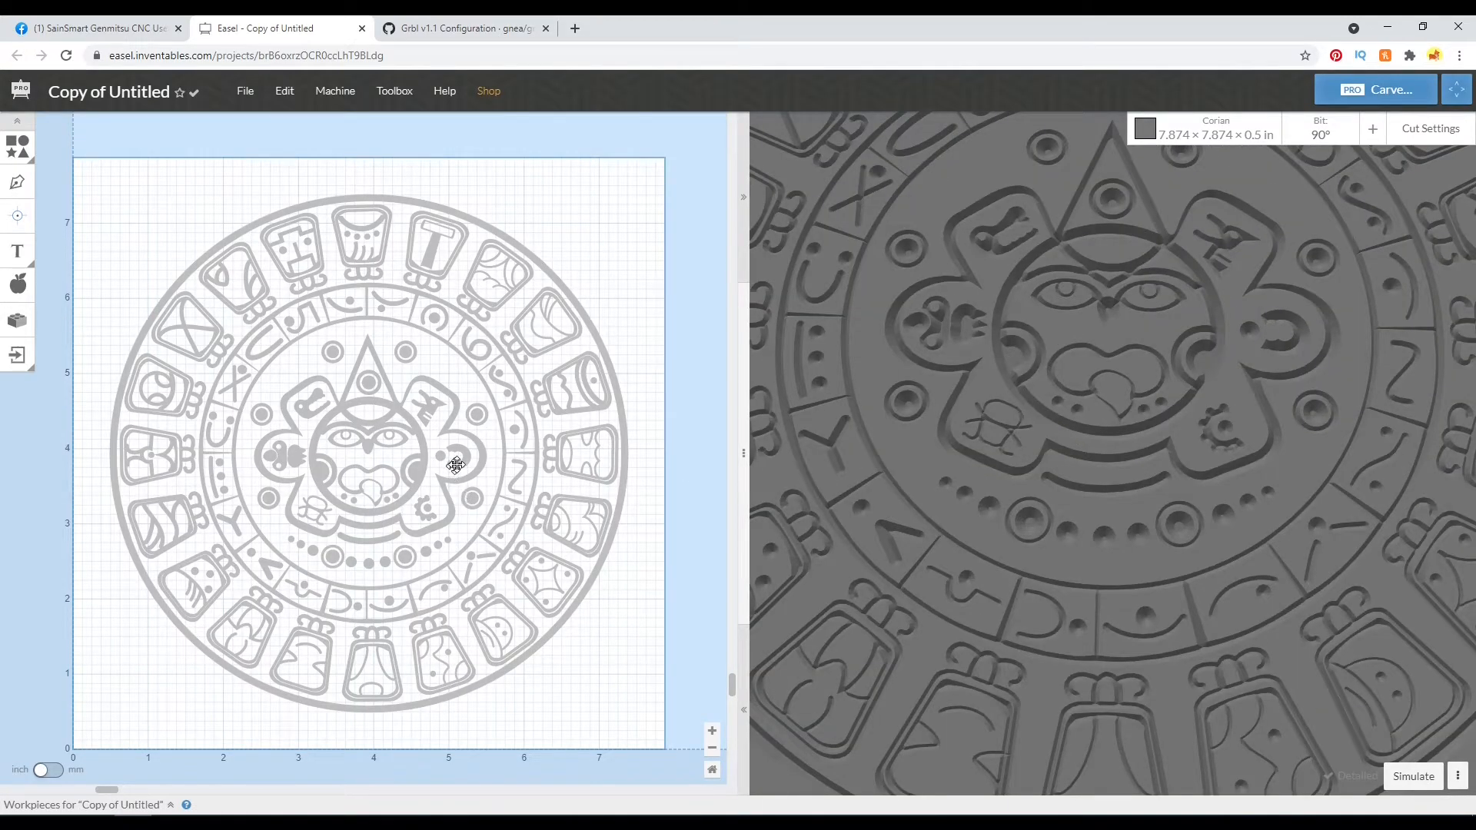
{"action": "left_click", "coordinate": [368, 461]}
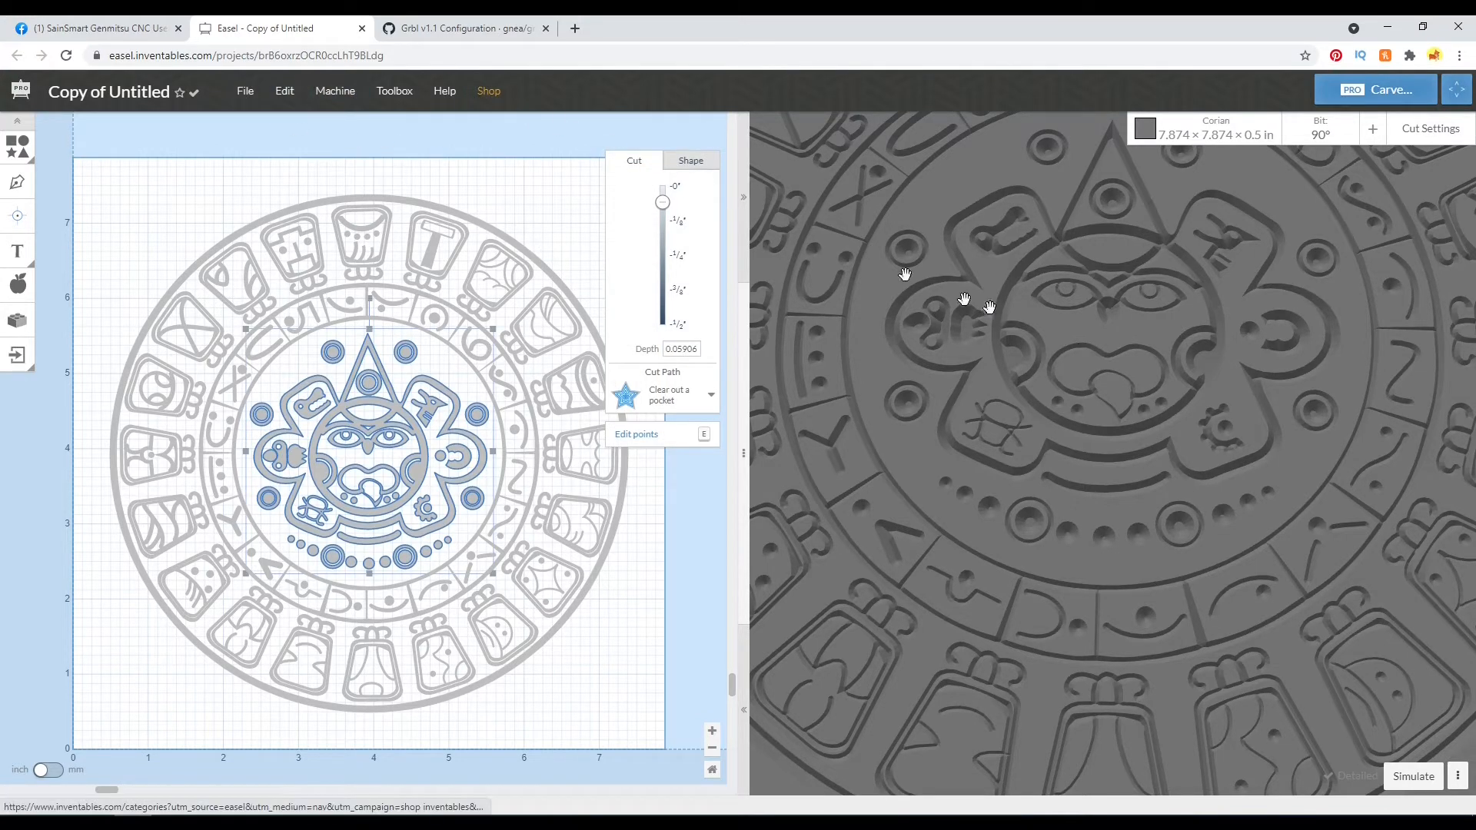
{"action": "mouse_move", "coordinate": [394, 91]}
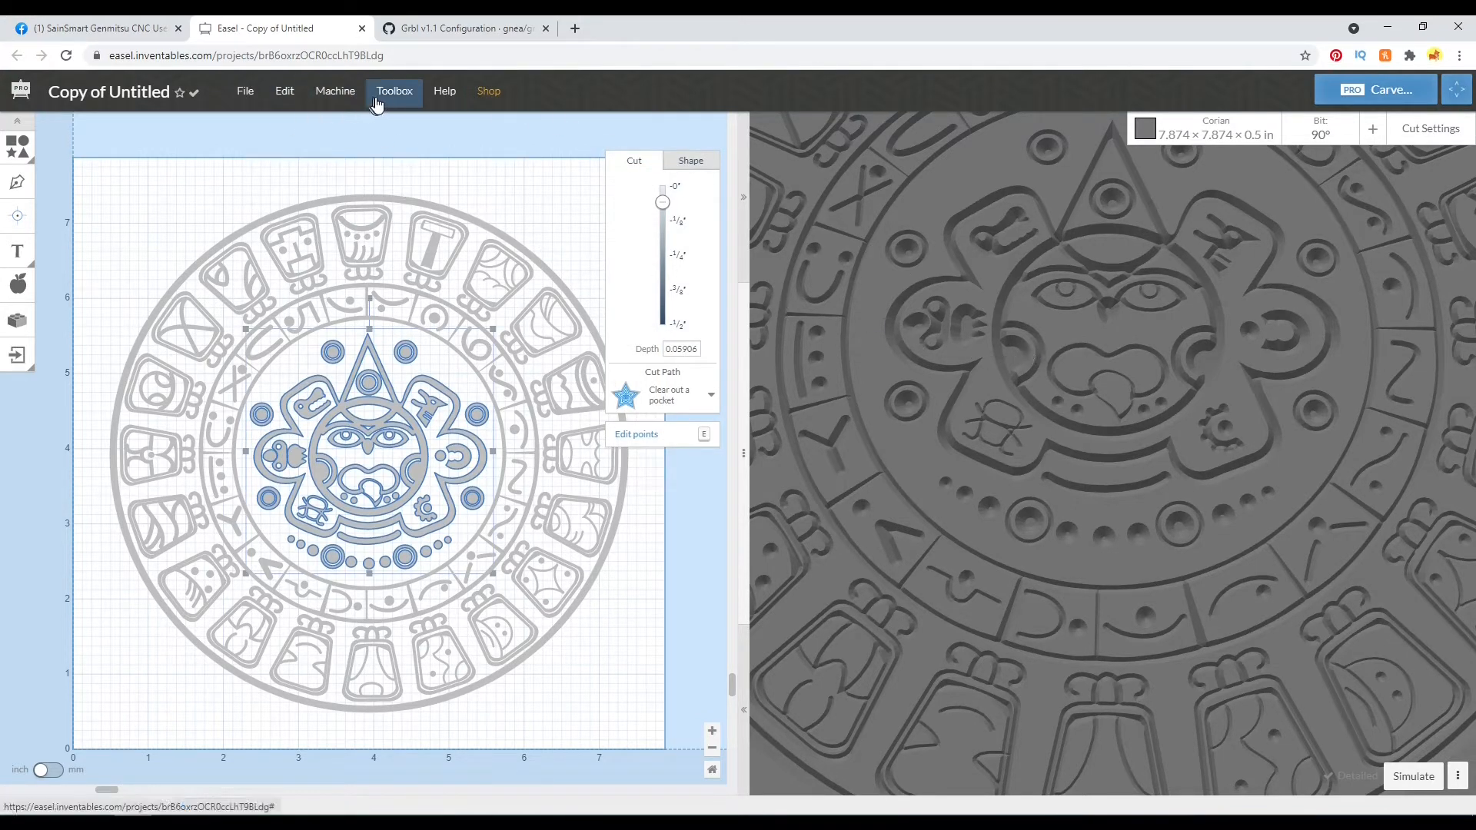
- In Machine > Advanced settings, edit the V-Bit Detail Step Over from 1% to 4%
{"action": "left_click", "coordinate": [335, 91]}
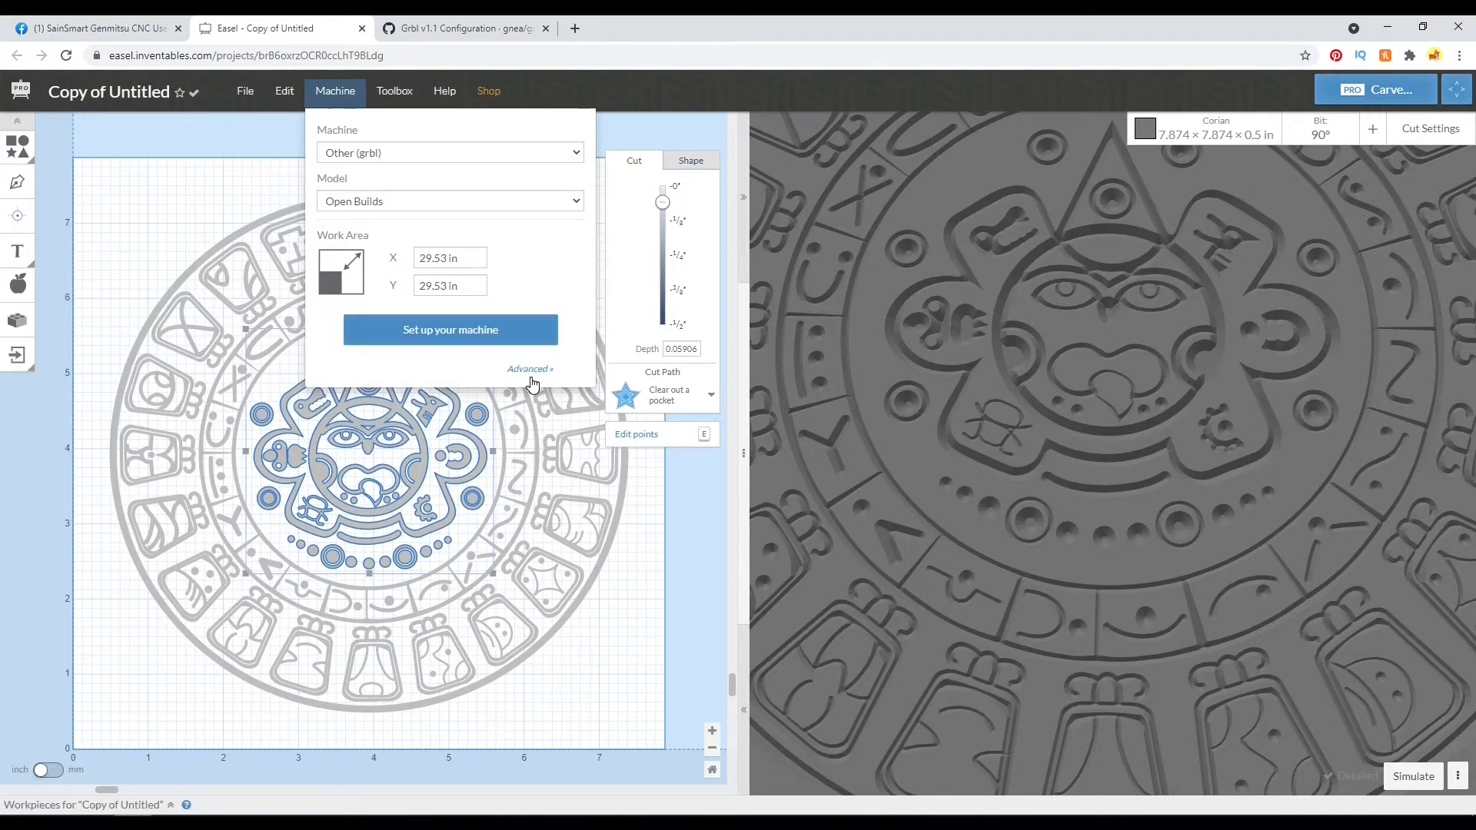
{"action": "left_click", "coordinate": [530, 368]}
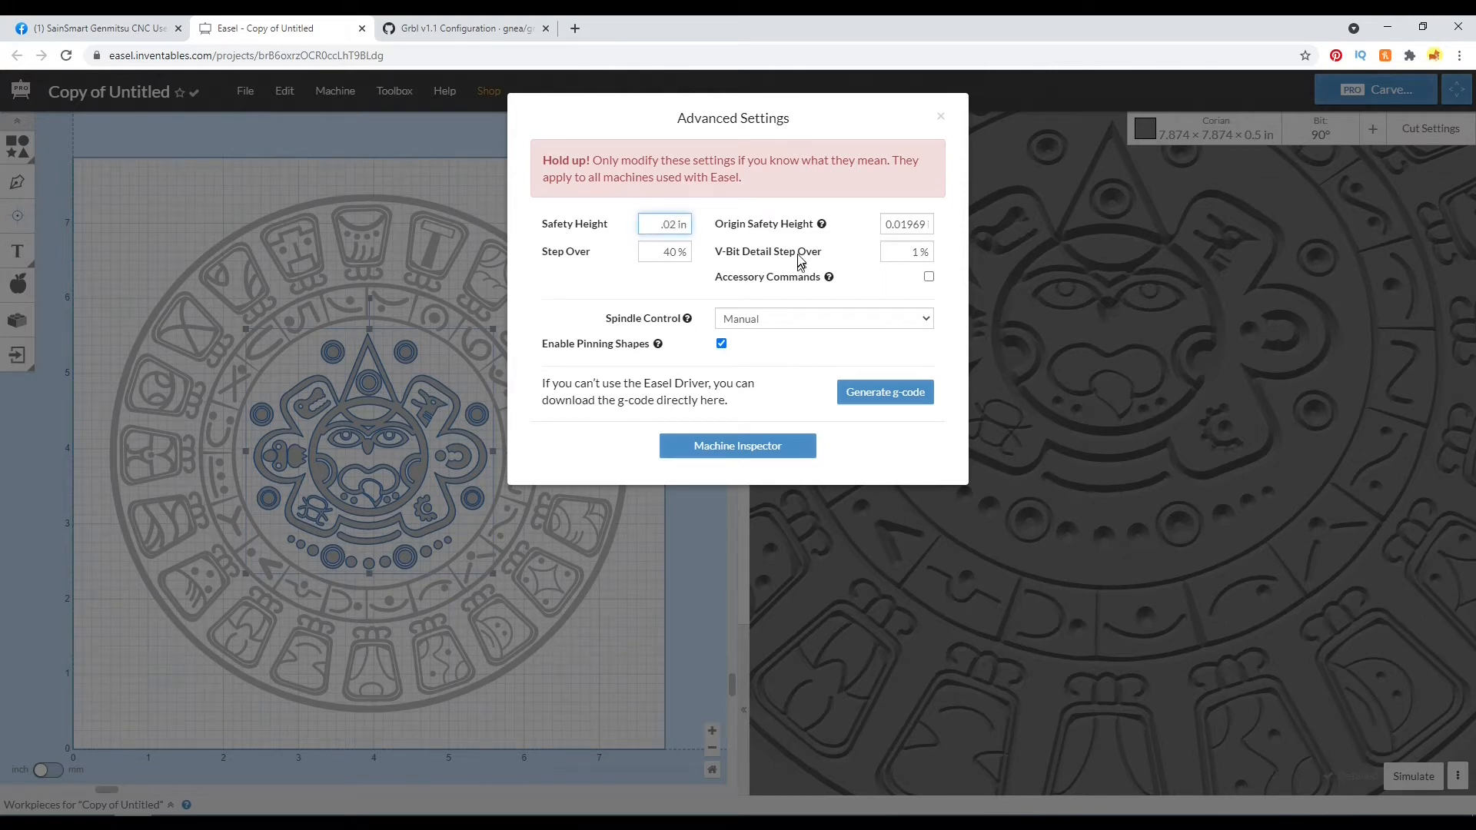
{"action": "left_click", "coordinate": [906, 251]}
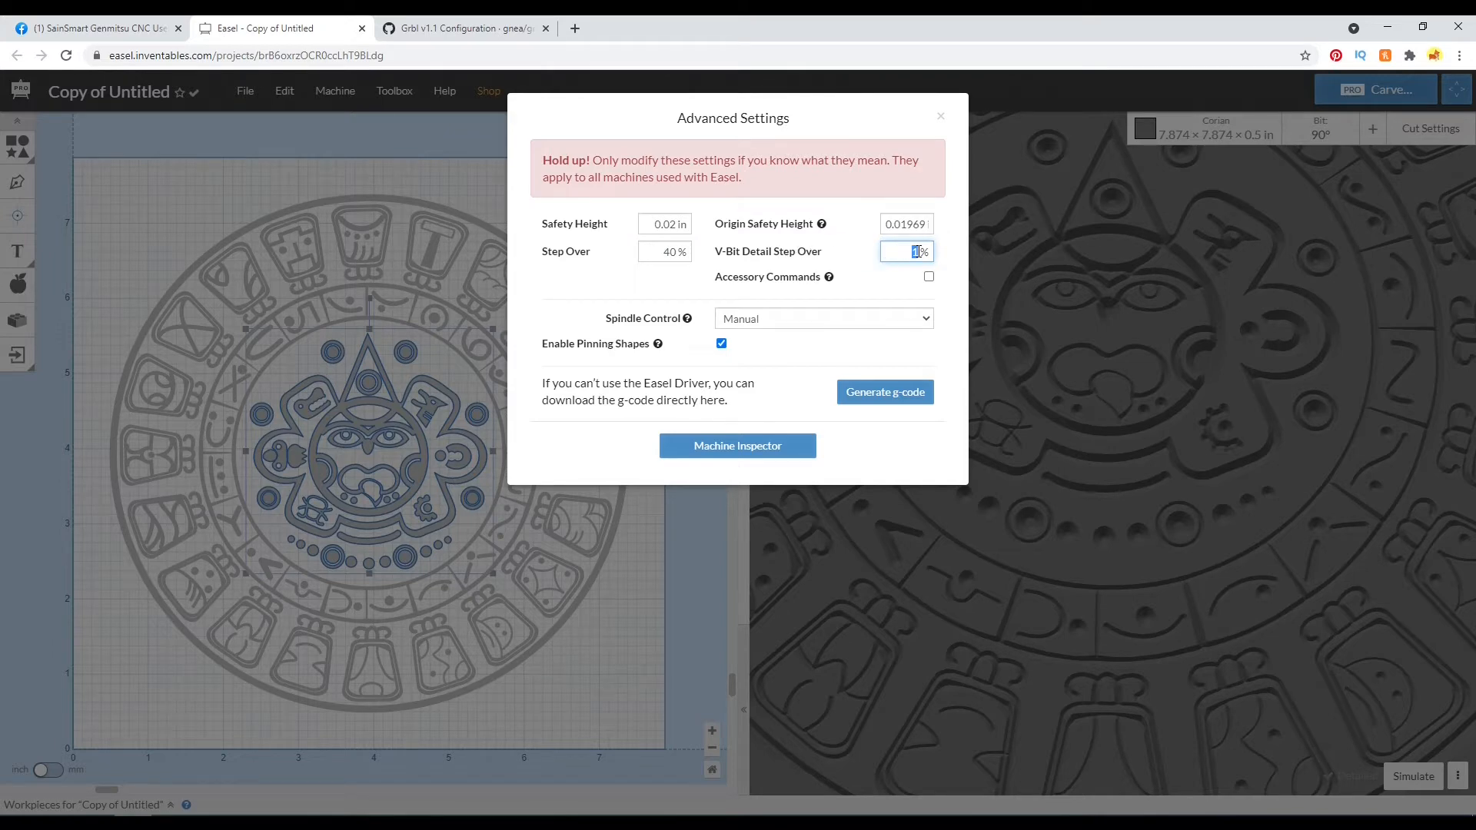
{"action": "mouse_move", "coordinate": [1171, 118]}
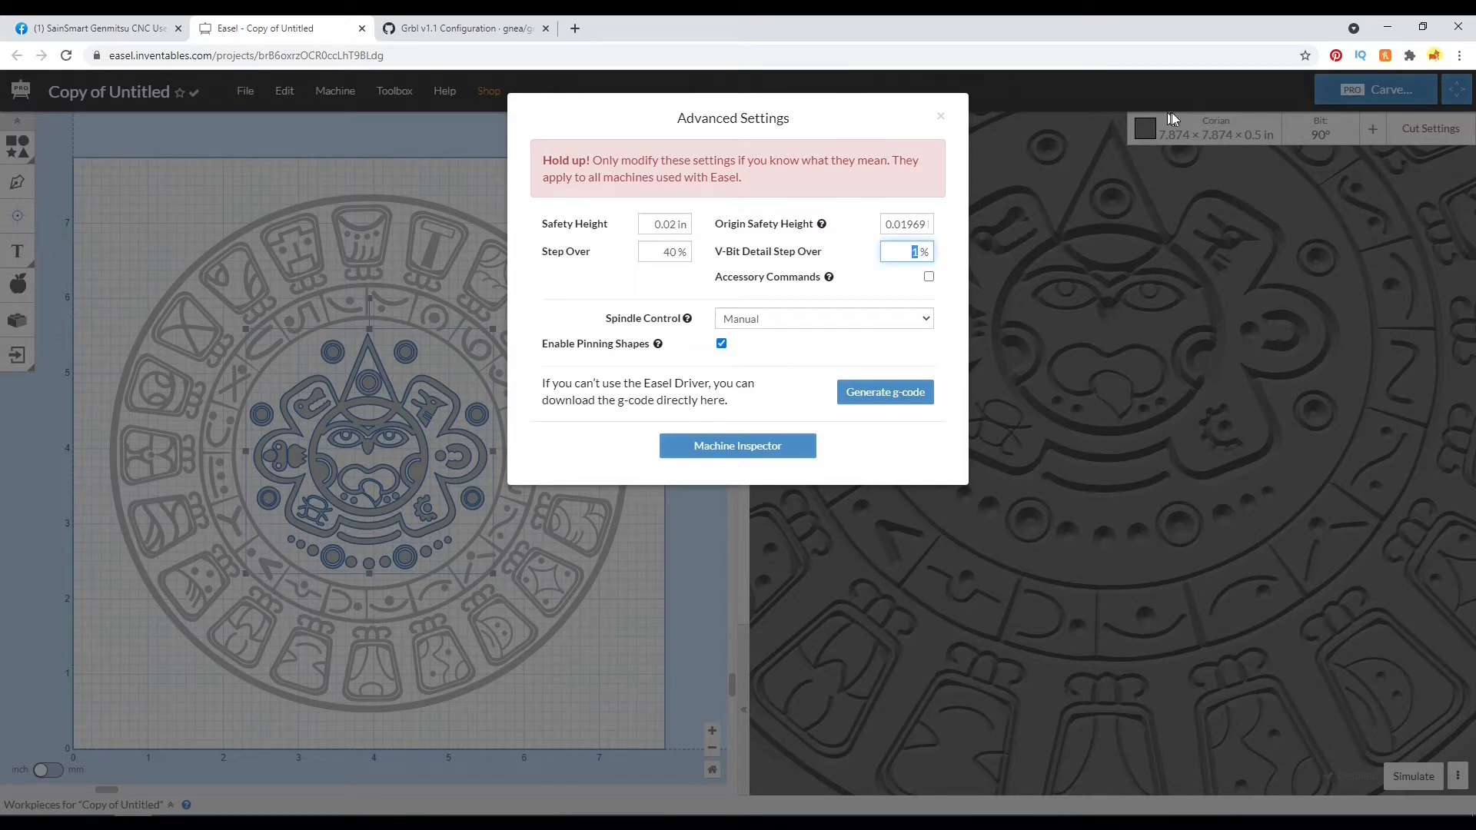
{"action": "mouse_move", "coordinate": [820, 224]}
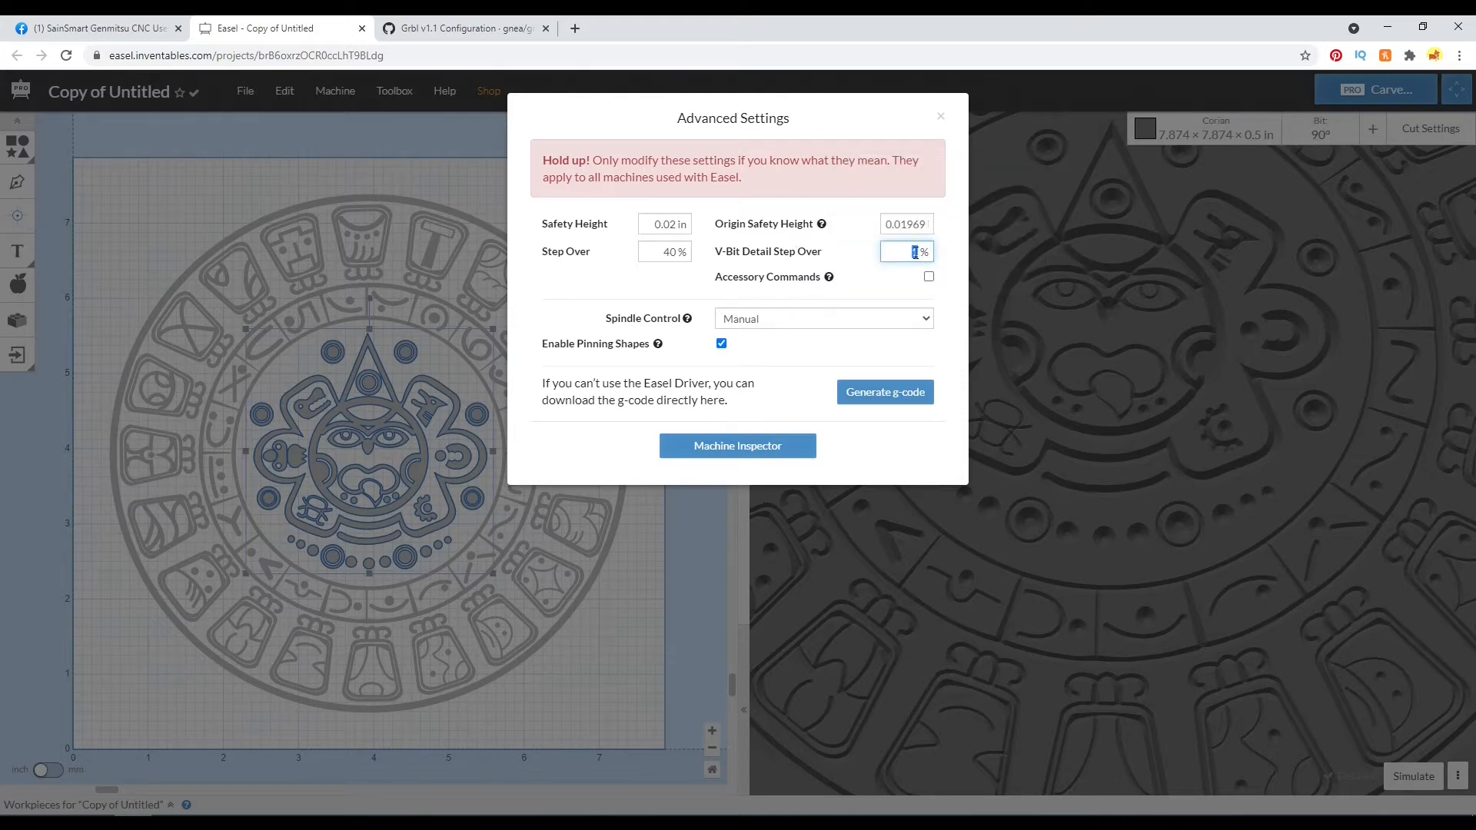
{"action": "mouse_move", "coordinate": [1333, 150]}
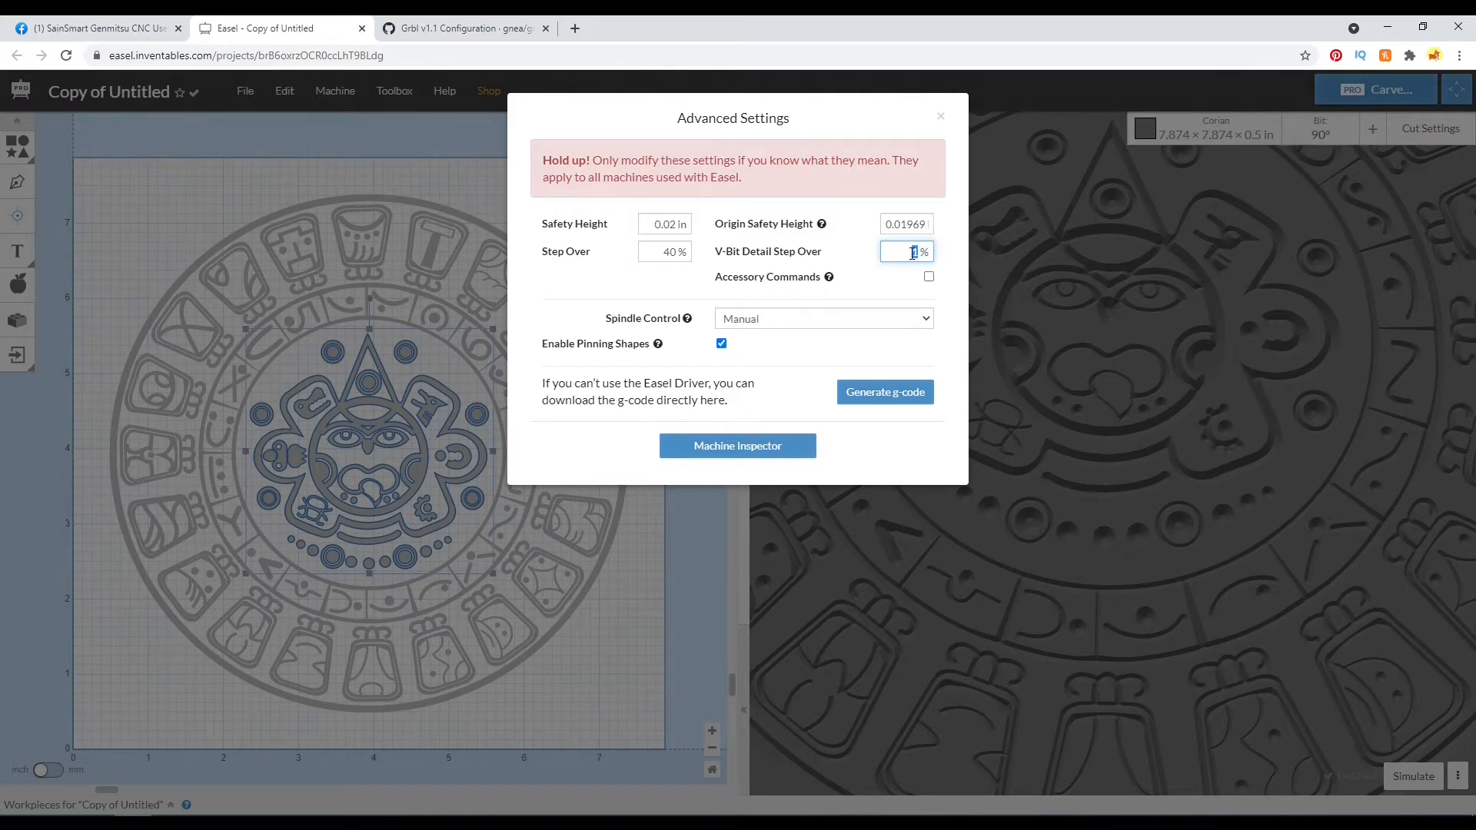
{"action": "mouse_move", "coordinate": [994, 285]}
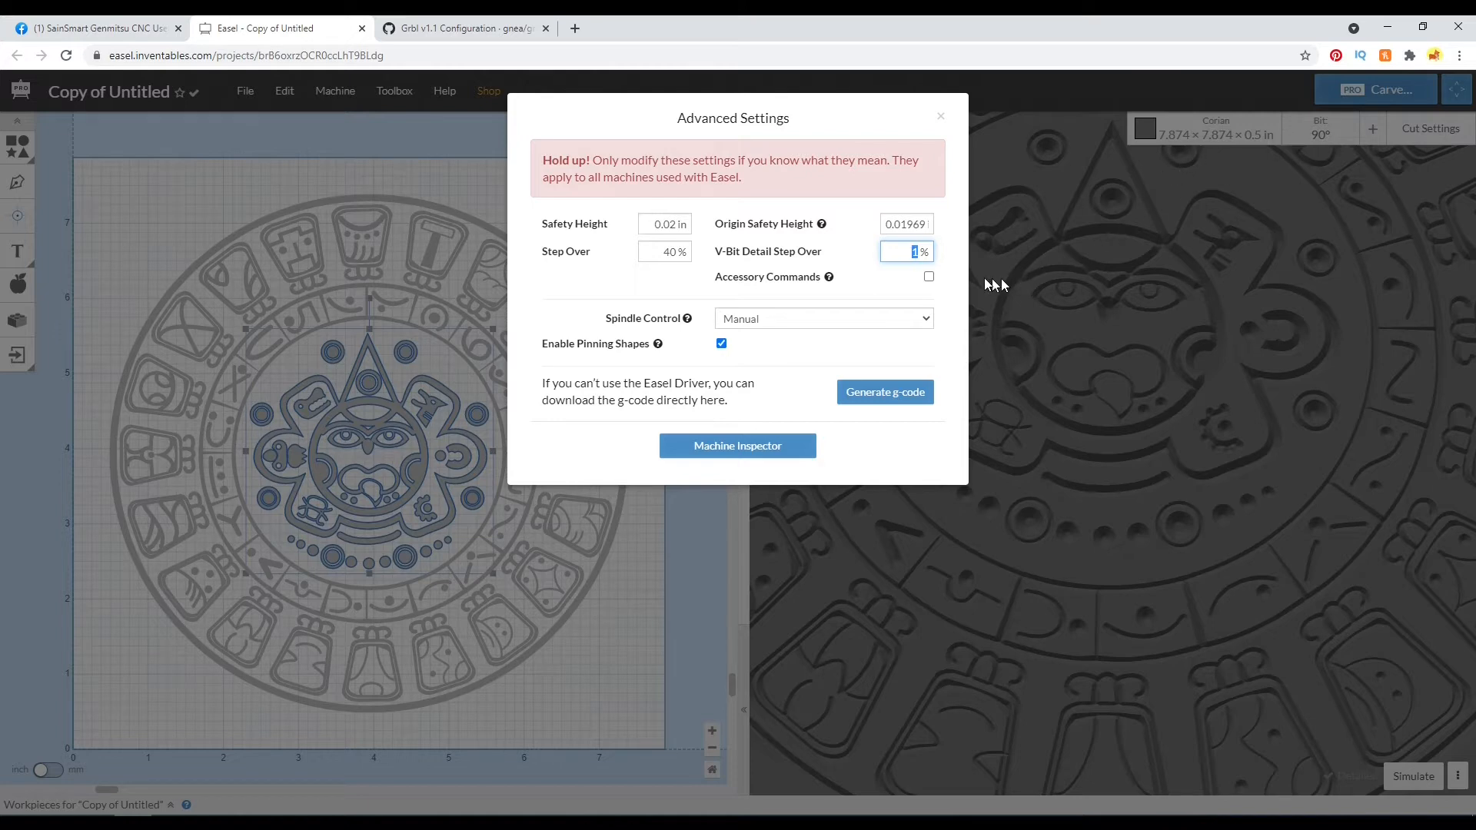
{"action": "mouse_move", "coordinate": [951, 229]}
{"action": "type", "text": "4"}
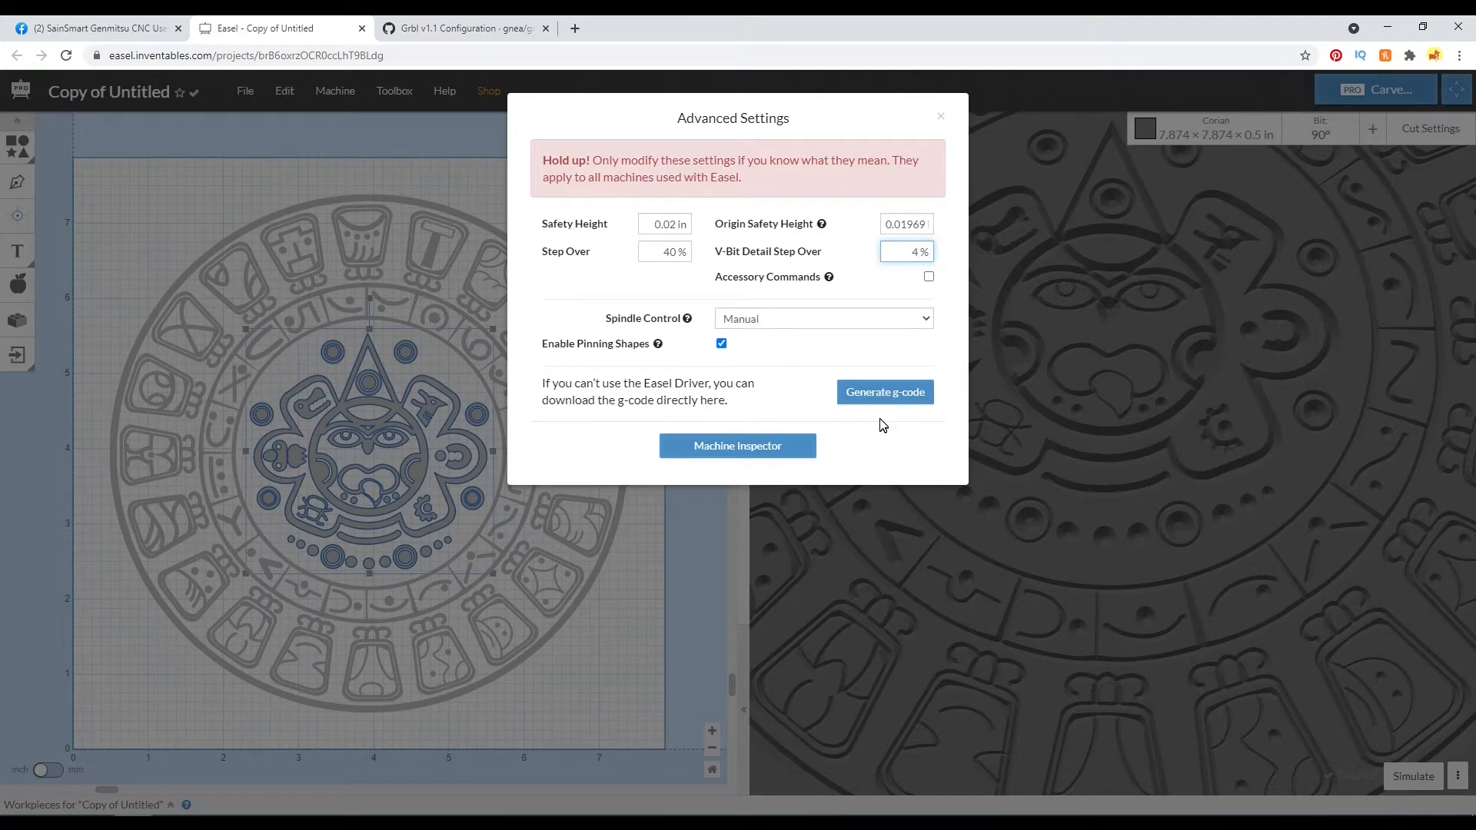
{"action": "mouse_move", "coordinate": [1015, 146]}
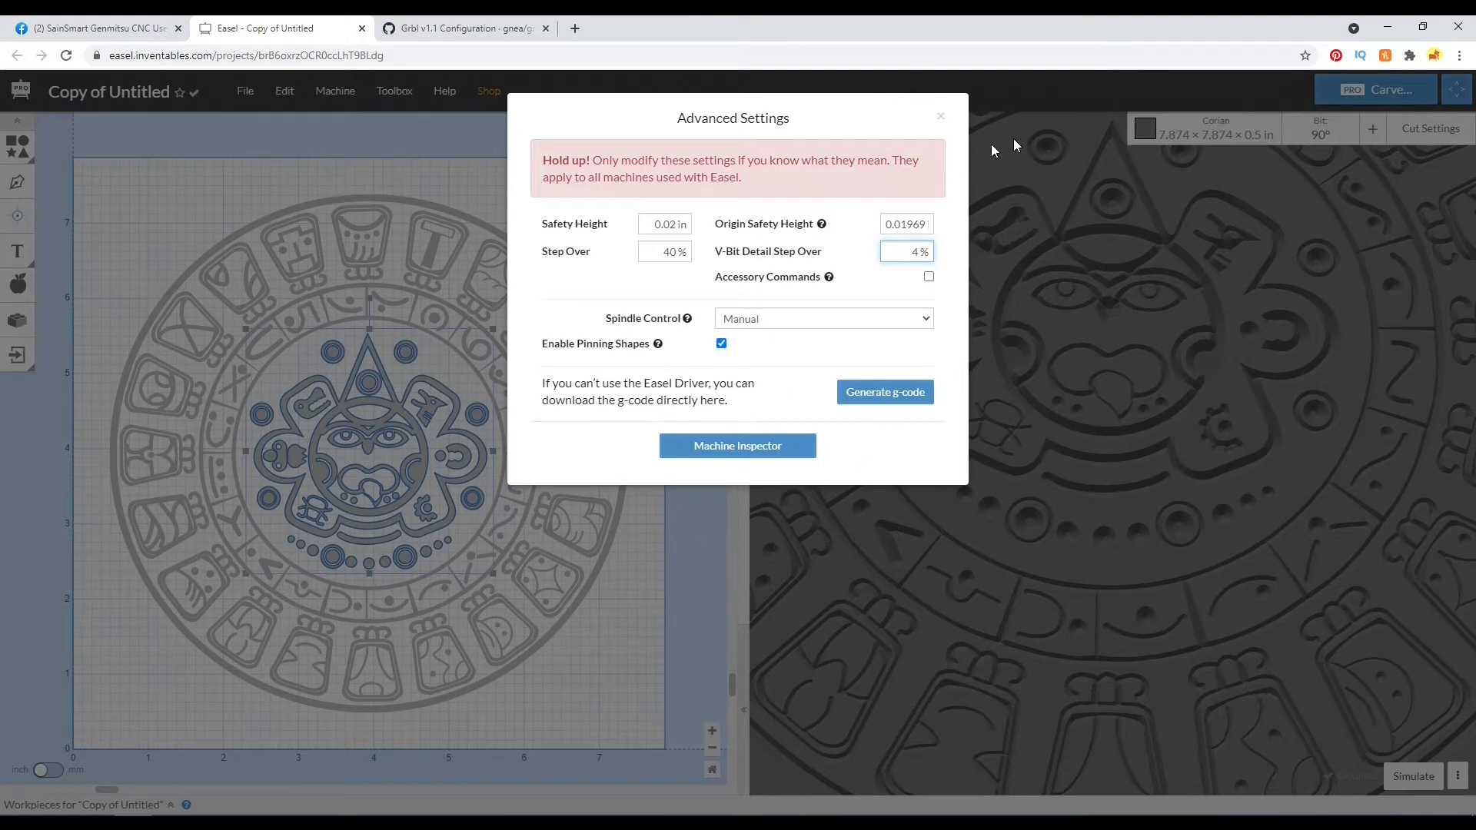
{"action": "mouse_move", "coordinate": [684, 610]}
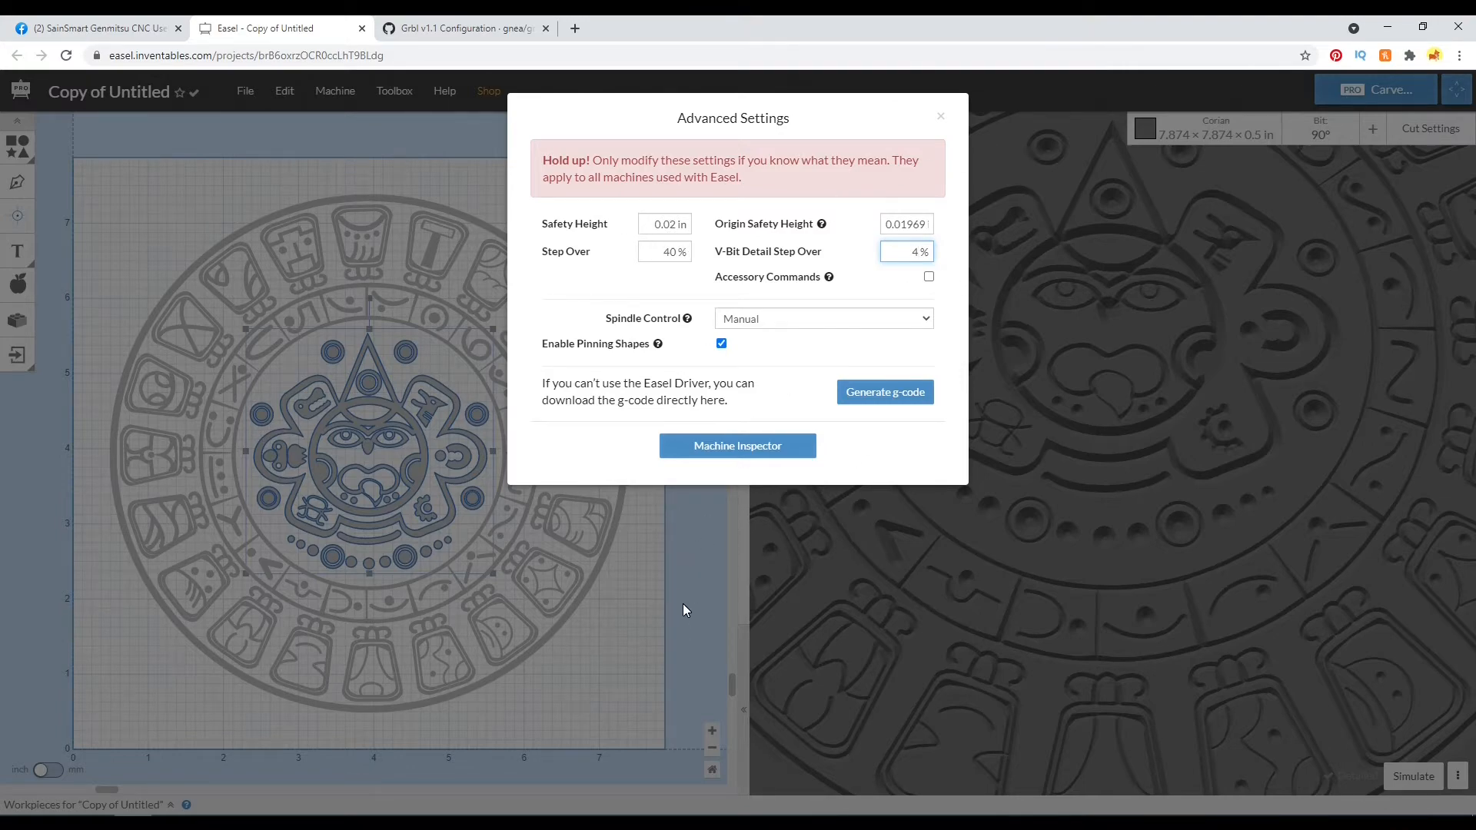
- Re-simulate with 4% step over (estimate 1h 27min) and switch to OpenBuilds CONTROL
{"action": "left_click", "coordinate": [938, 116]}
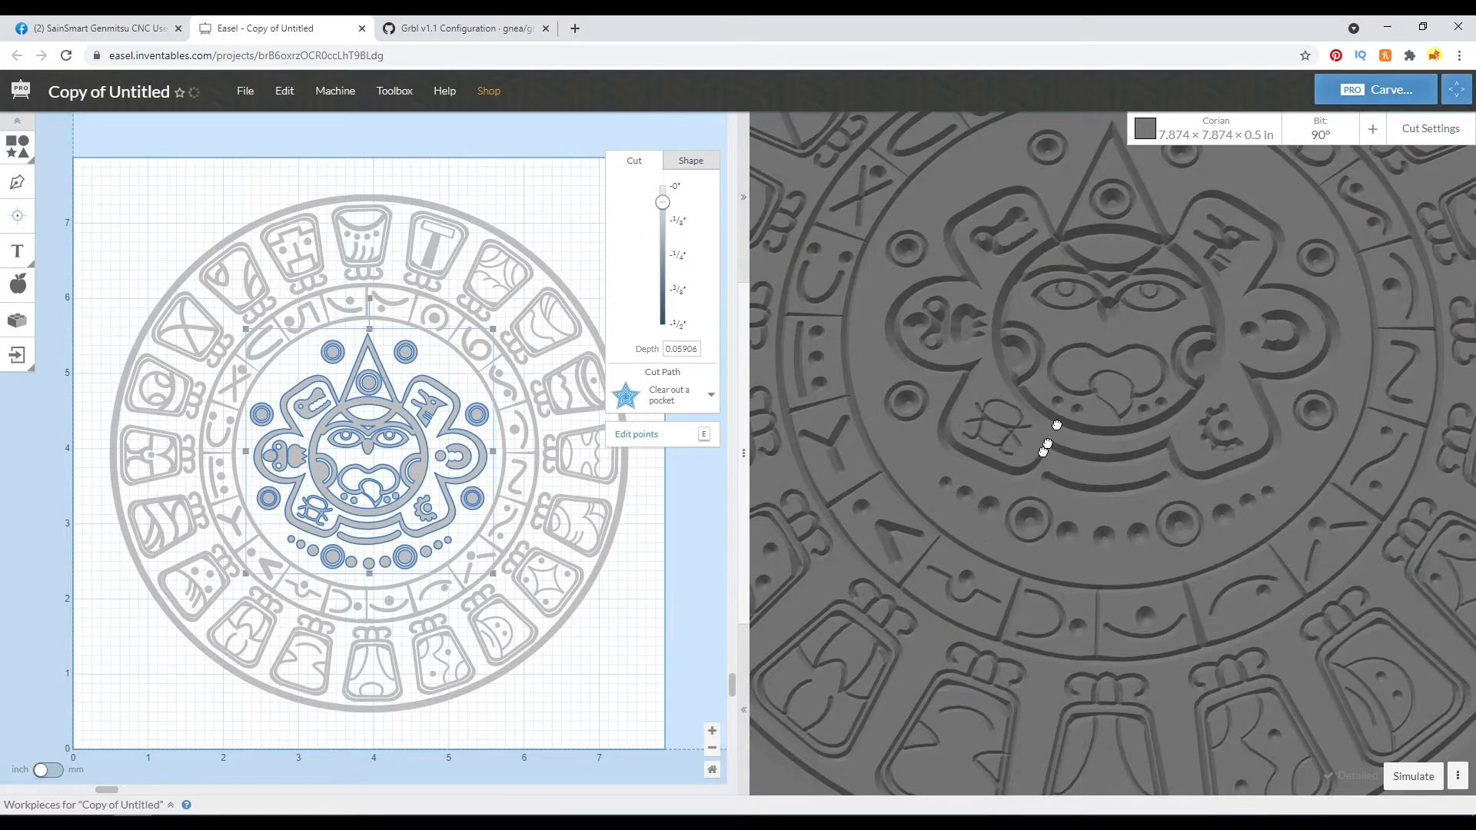
{"action": "left_click", "coordinate": [1413, 775]}
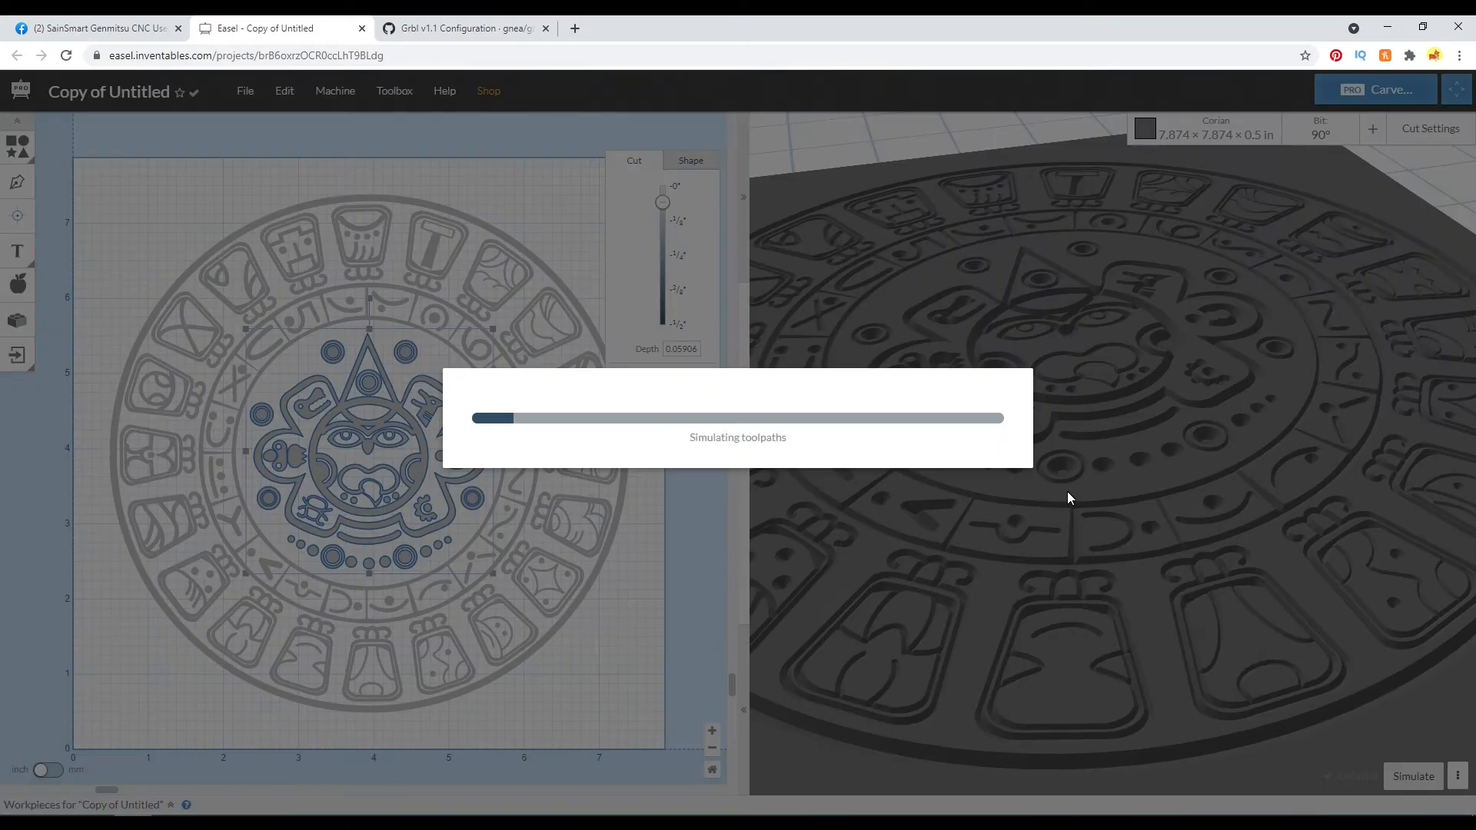
{"action": "mouse_move", "coordinate": [171, 700]}
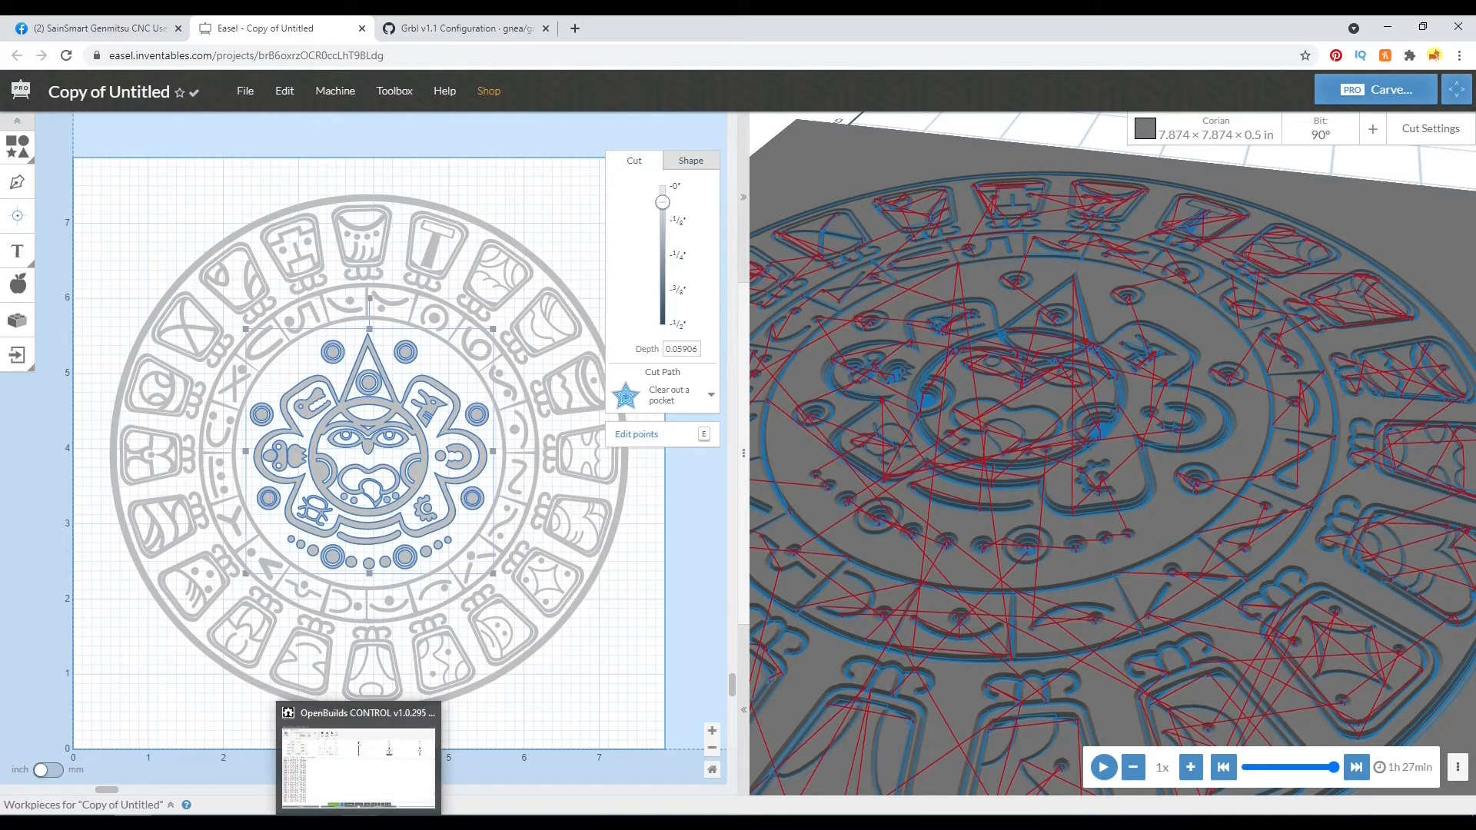
{"action": "left_click", "coordinate": [357, 763]}
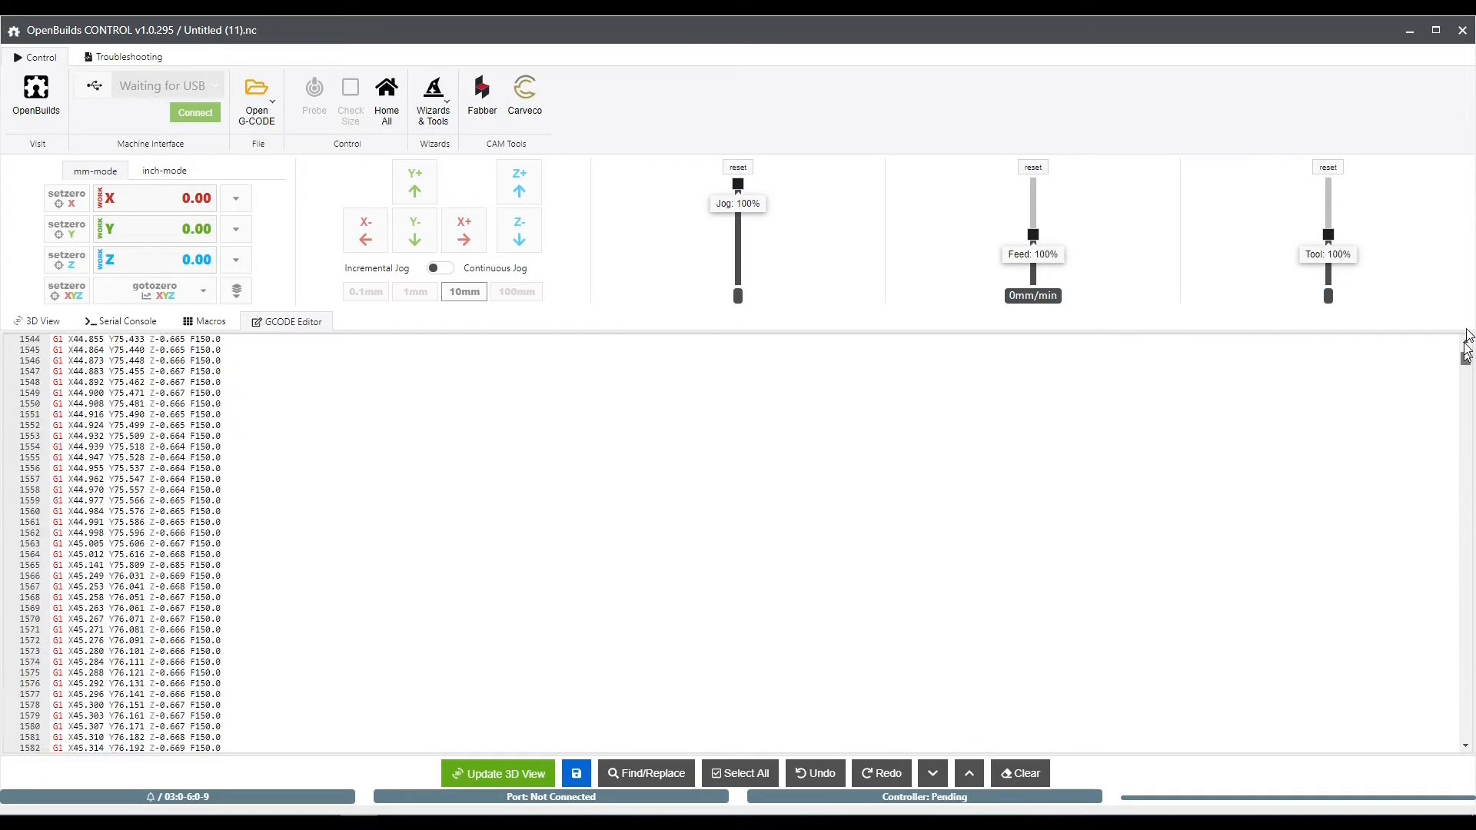
{"action": "scroll", "scroll_direction": "up", "scroll_amount": 3}
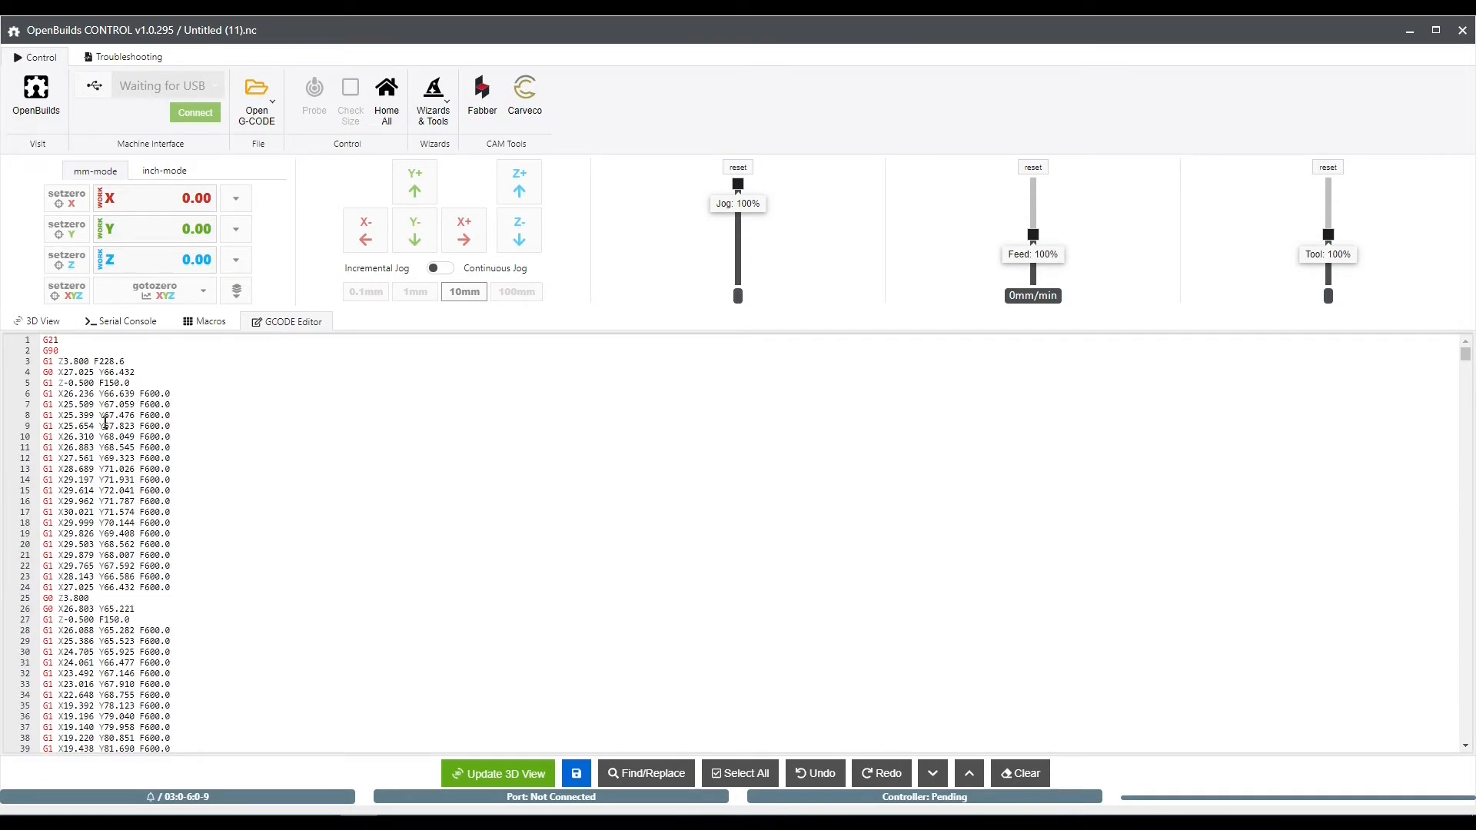
{"action": "scroll", "scroll_direction": "down", "scroll_amount": 3}
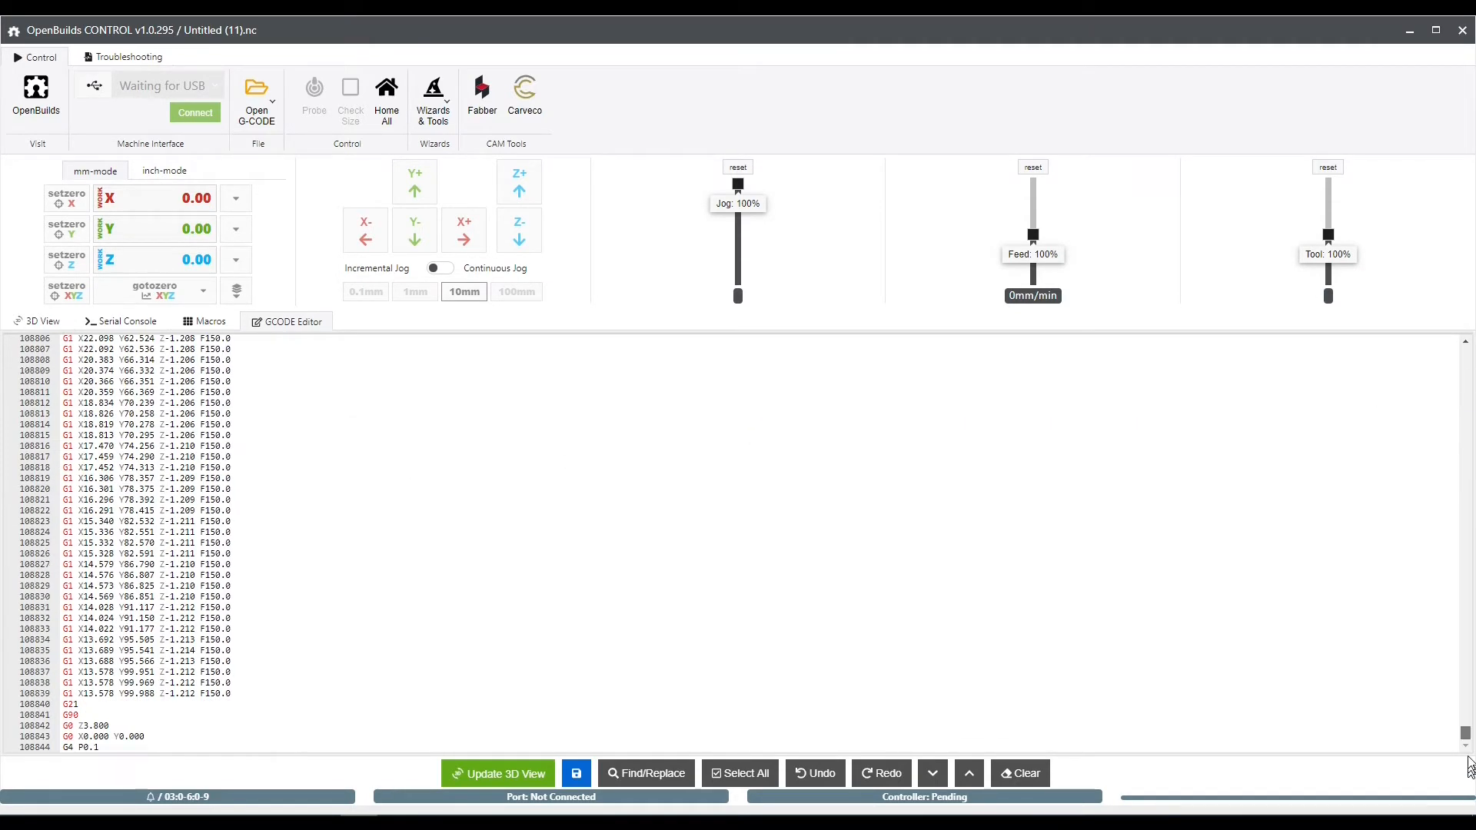
{"action": "scroll", "scroll_direction": "up", "scroll_amount": 3}
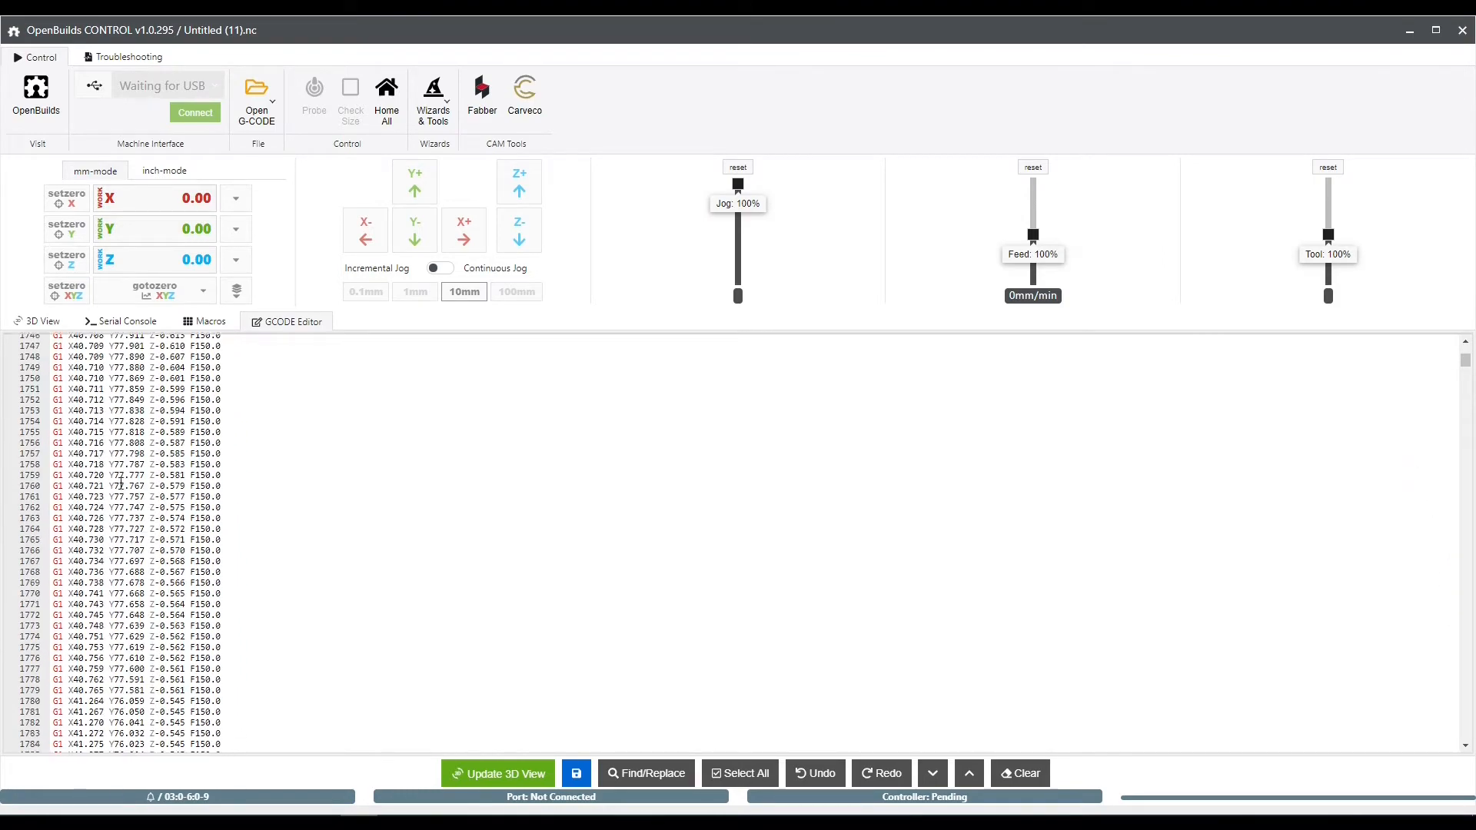
{"action": "scroll", "scroll_direction": "up", "scroll_amount": 3}
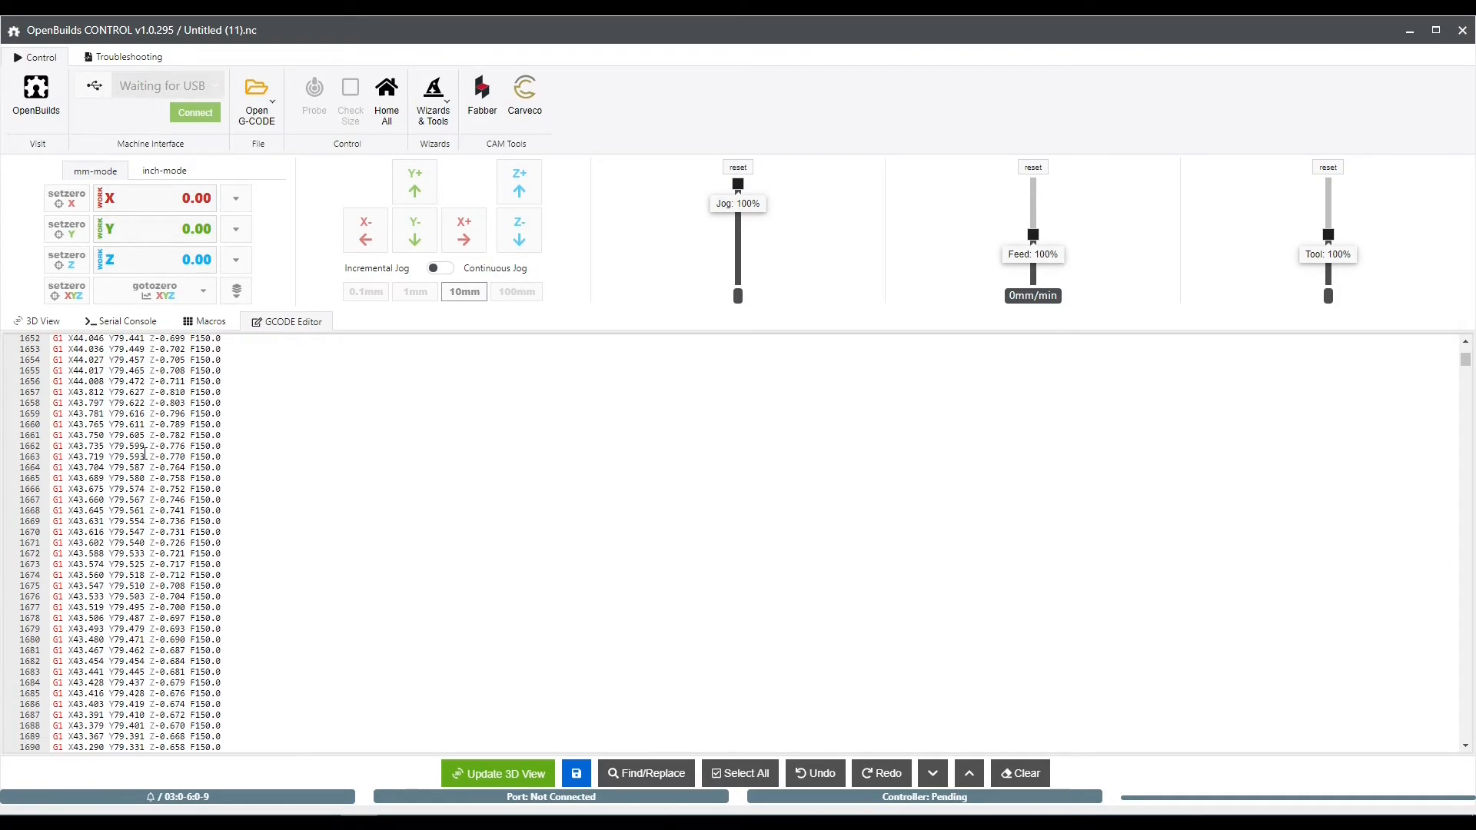
{"action": "scroll", "scroll_direction": "up", "scroll_amount": 3}
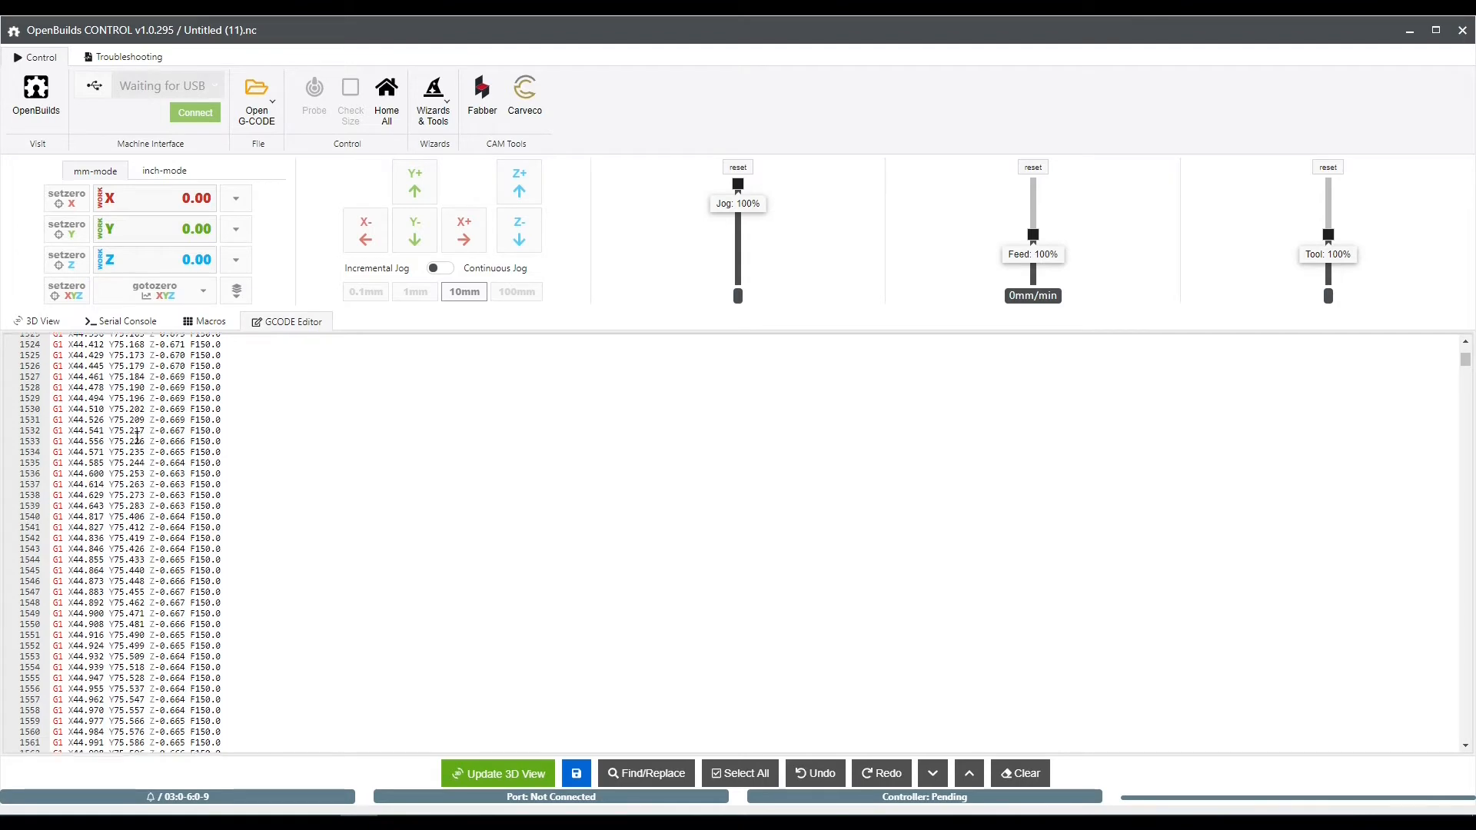
{"action": "scroll", "scroll_direction": "up", "scroll_amount": 3}
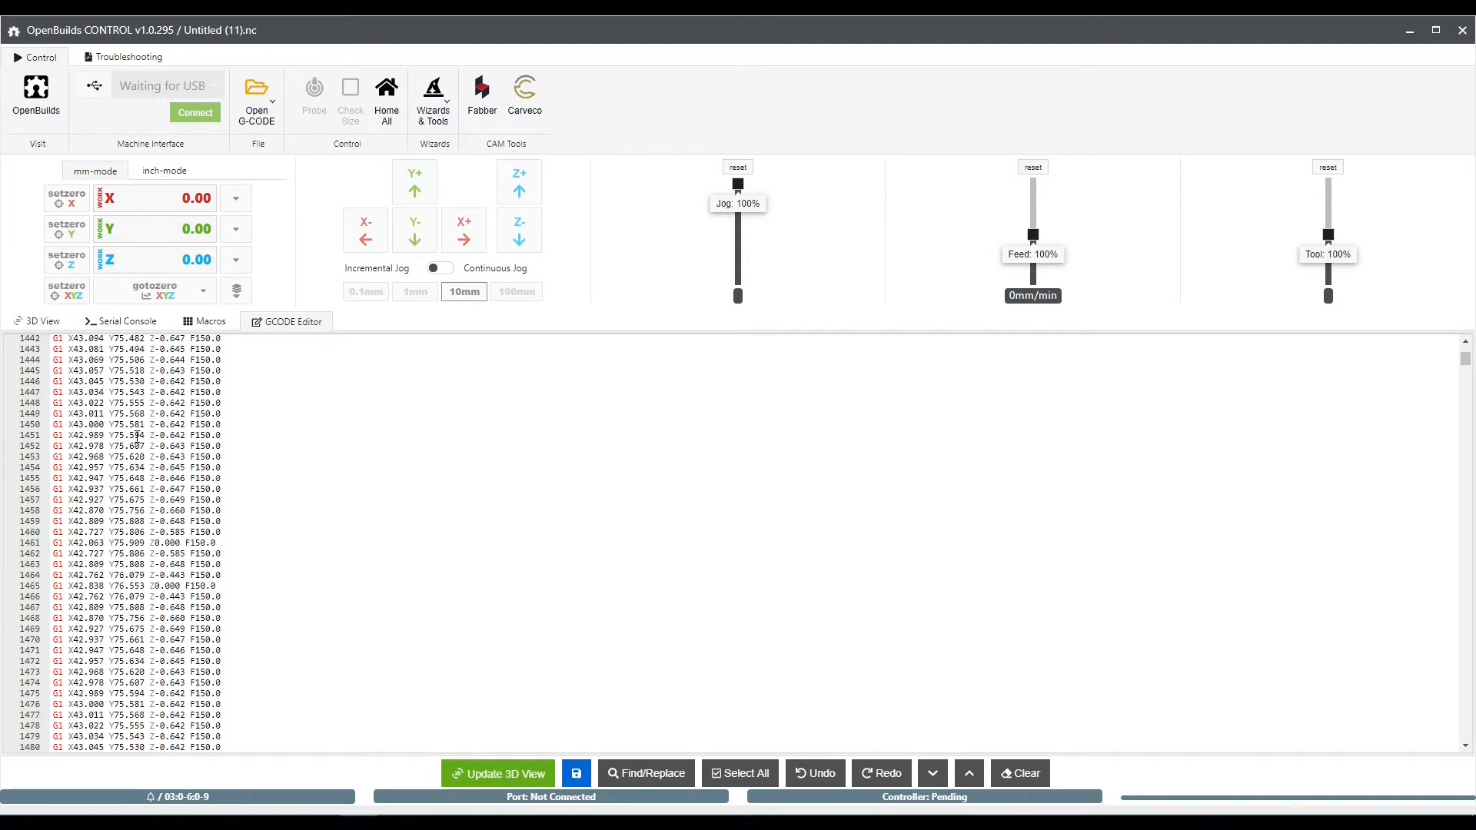
{"action": "scroll", "scroll_direction": "up", "scroll_amount": 3}
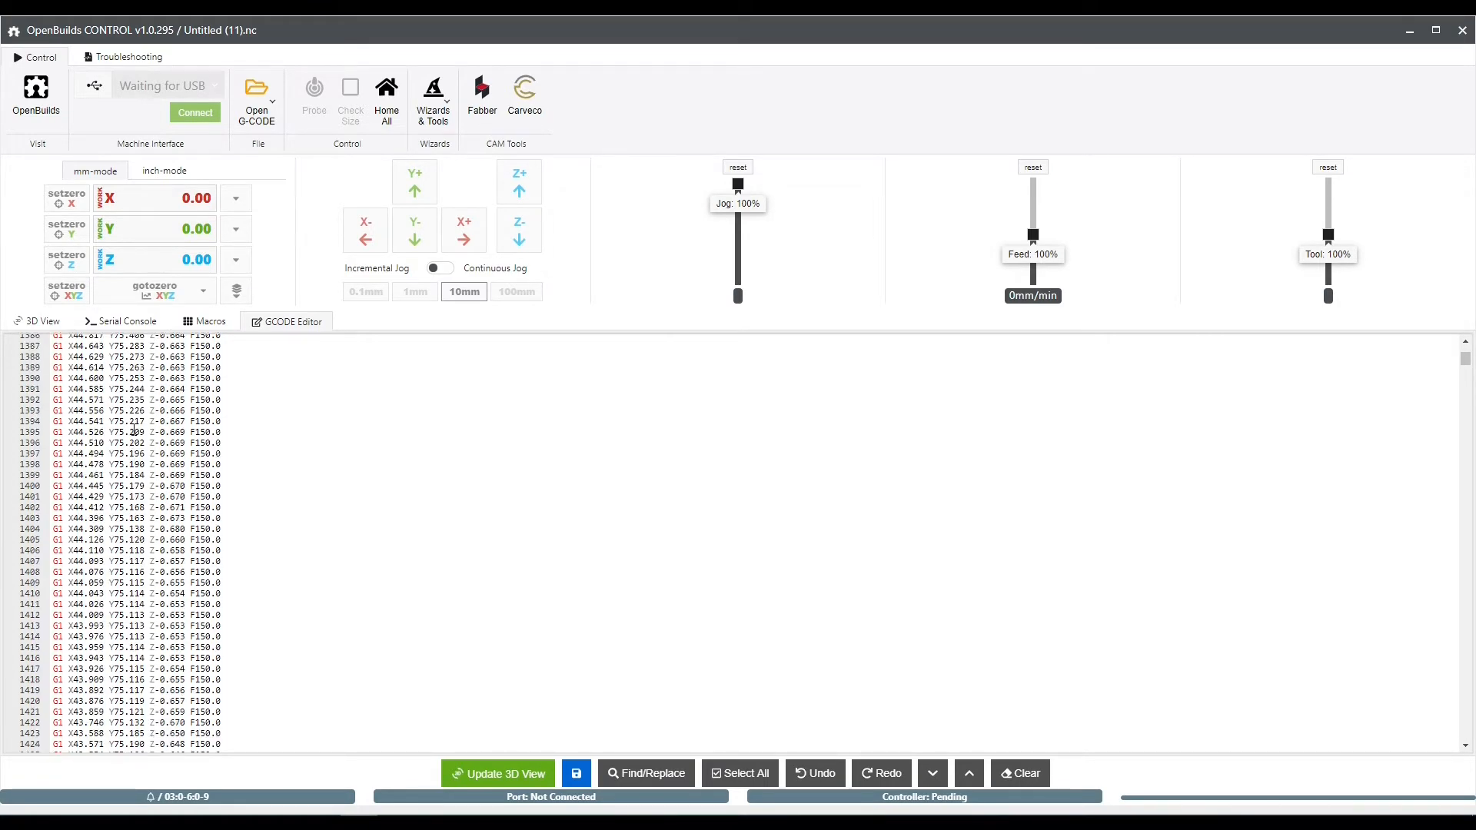
{"action": "scroll", "scroll_direction": "up", "scroll_amount": 3}
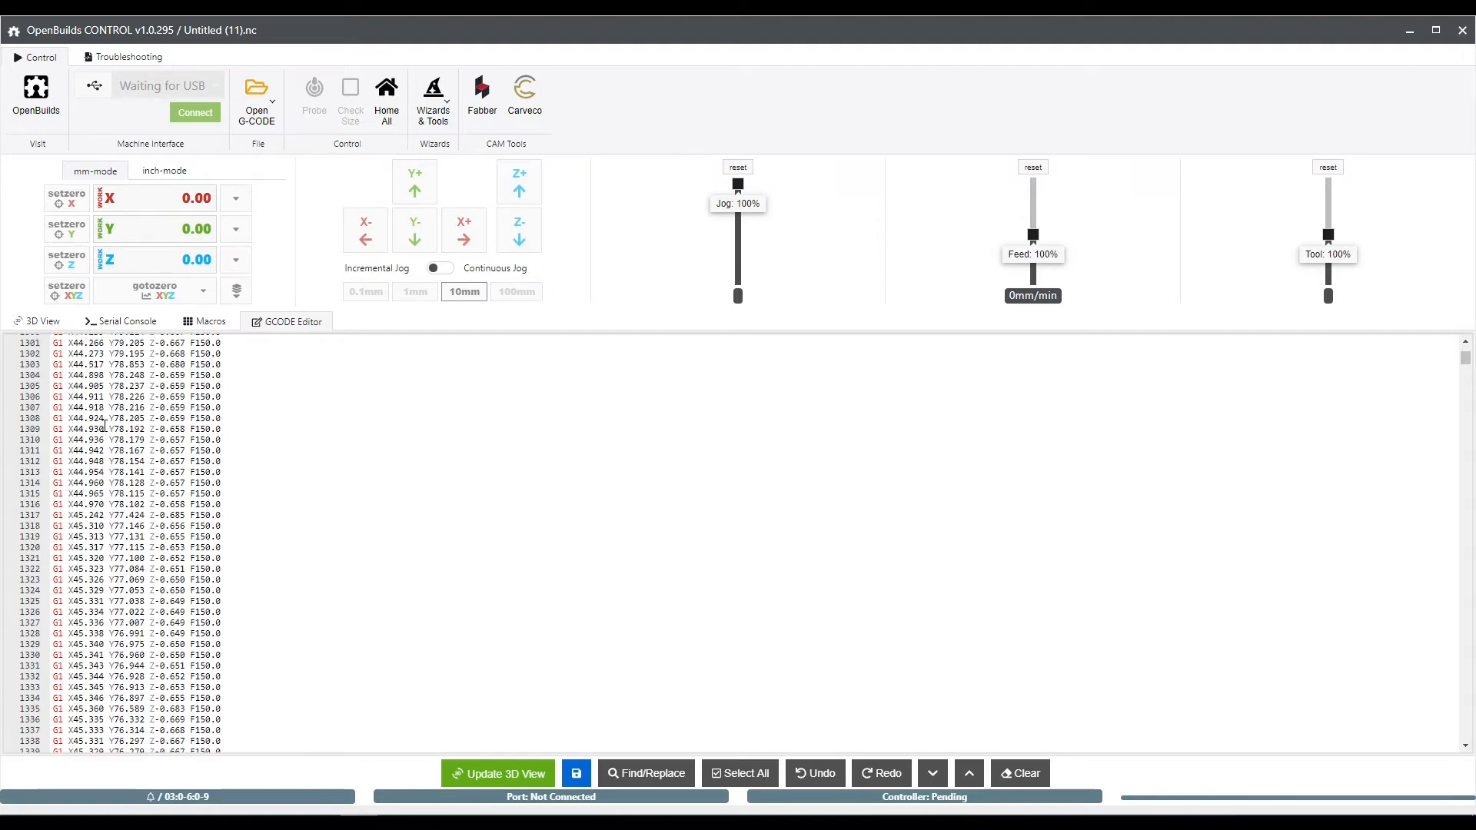
{"action": "scroll", "scroll_direction": "up", "scroll_amount": 3}
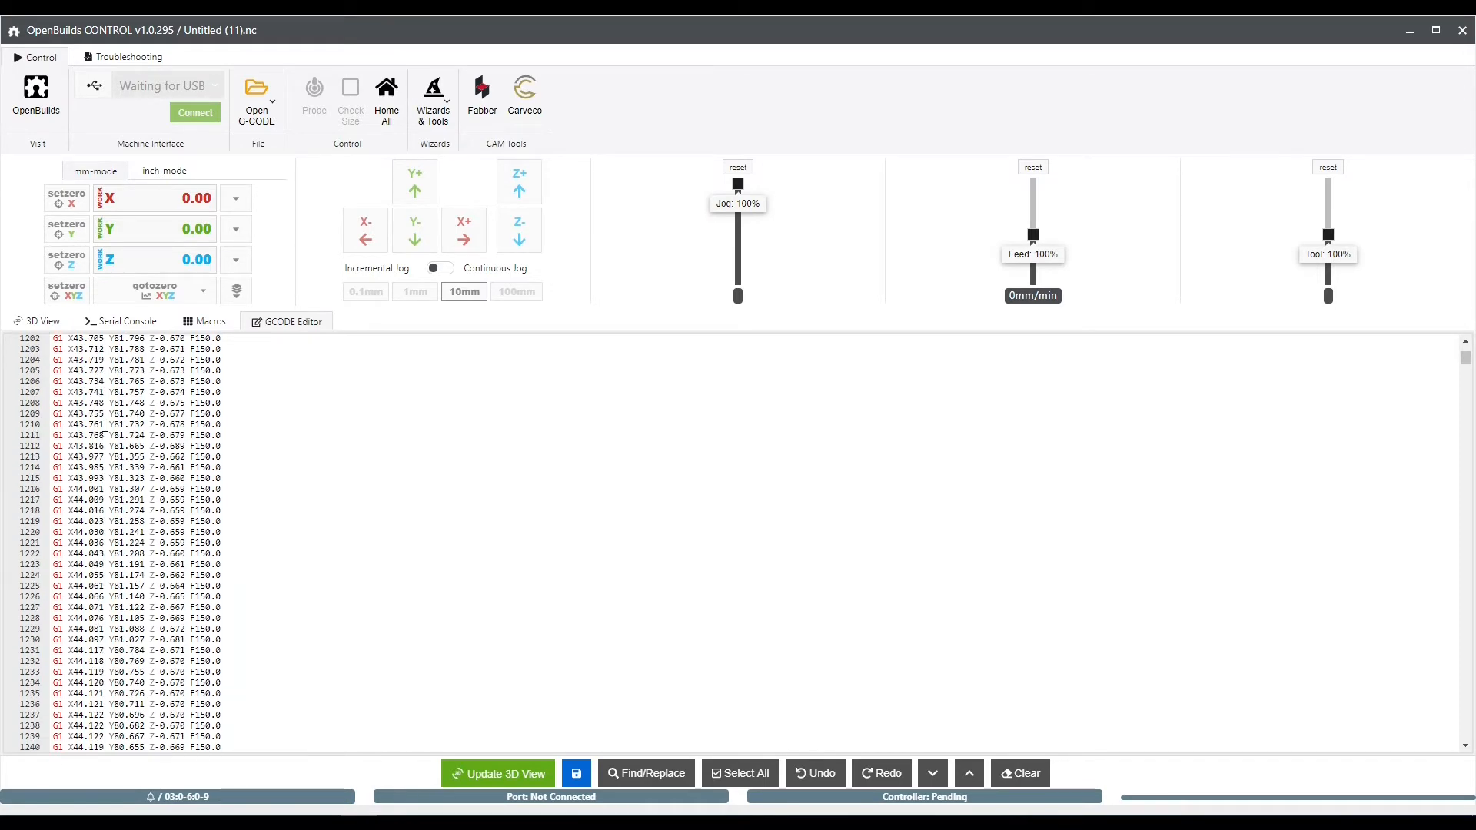
{"action": "scroll", "scroll_direction": "up", "scroll_amount": 3}
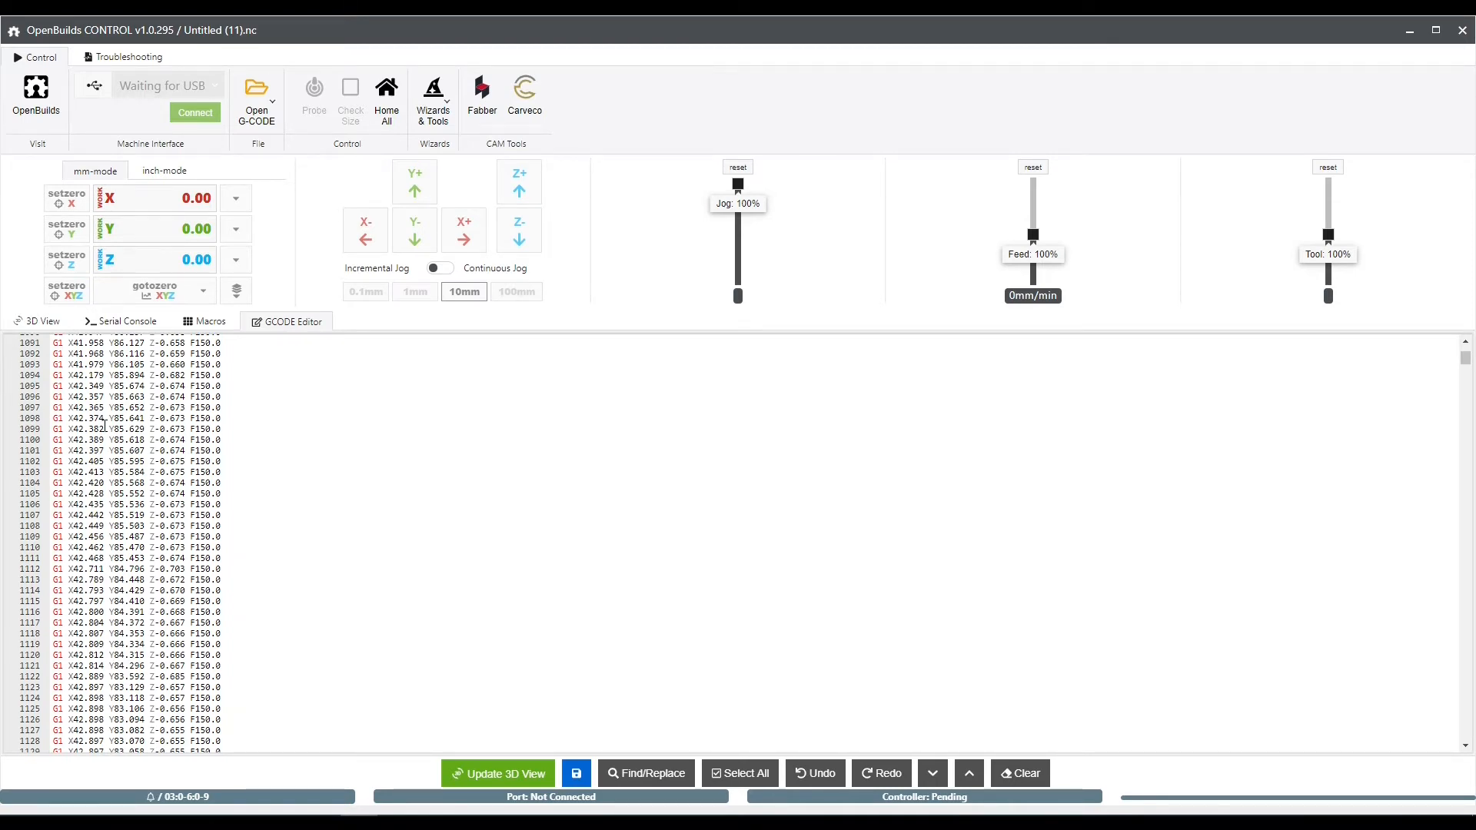
{"action": "scroll", "scroll_direction": "up", "scroll_amount": 3}
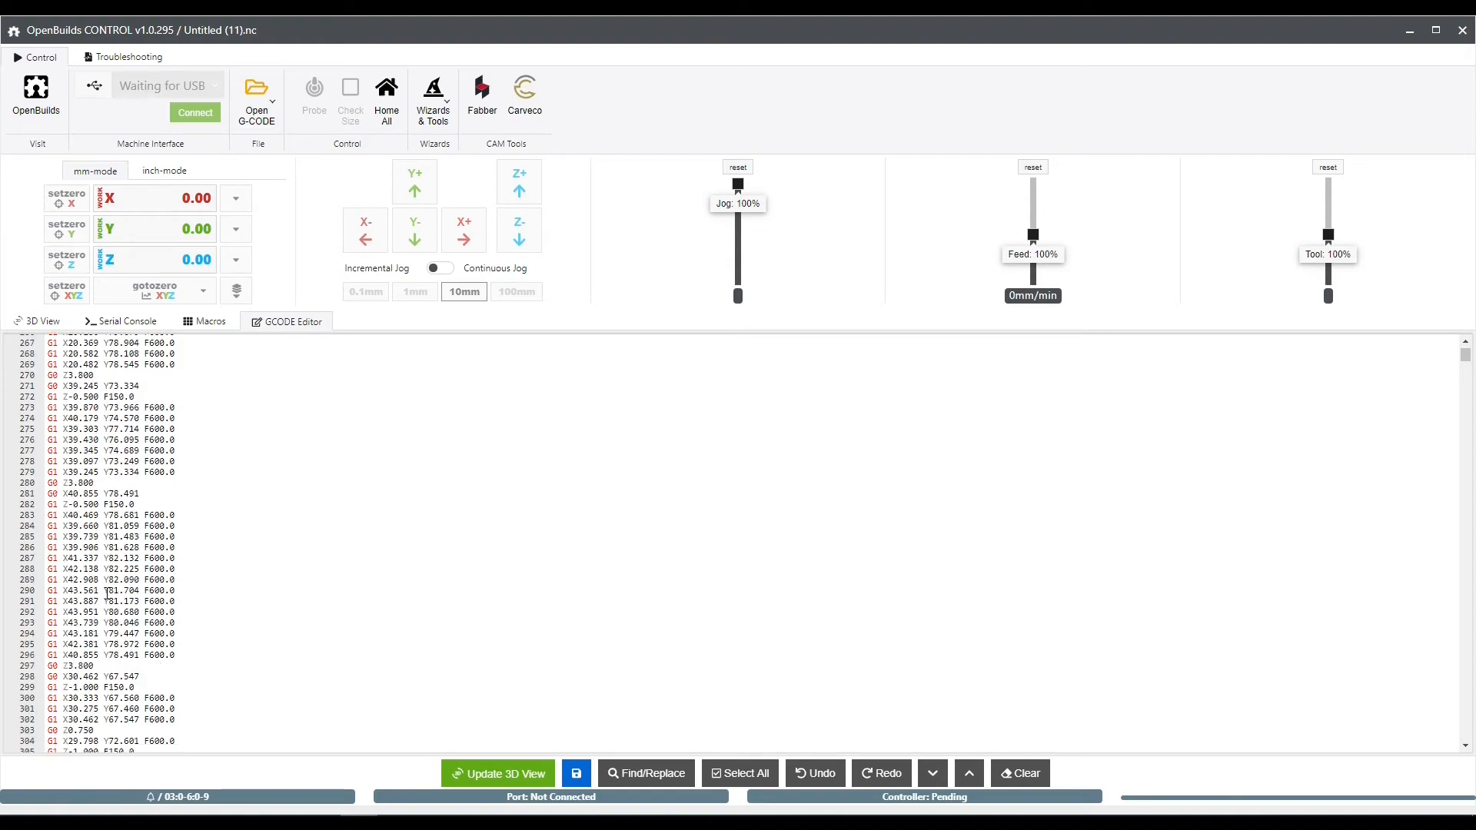
{"action": "scroll", "scroll_direction": "down", "scroll_amount": 3}
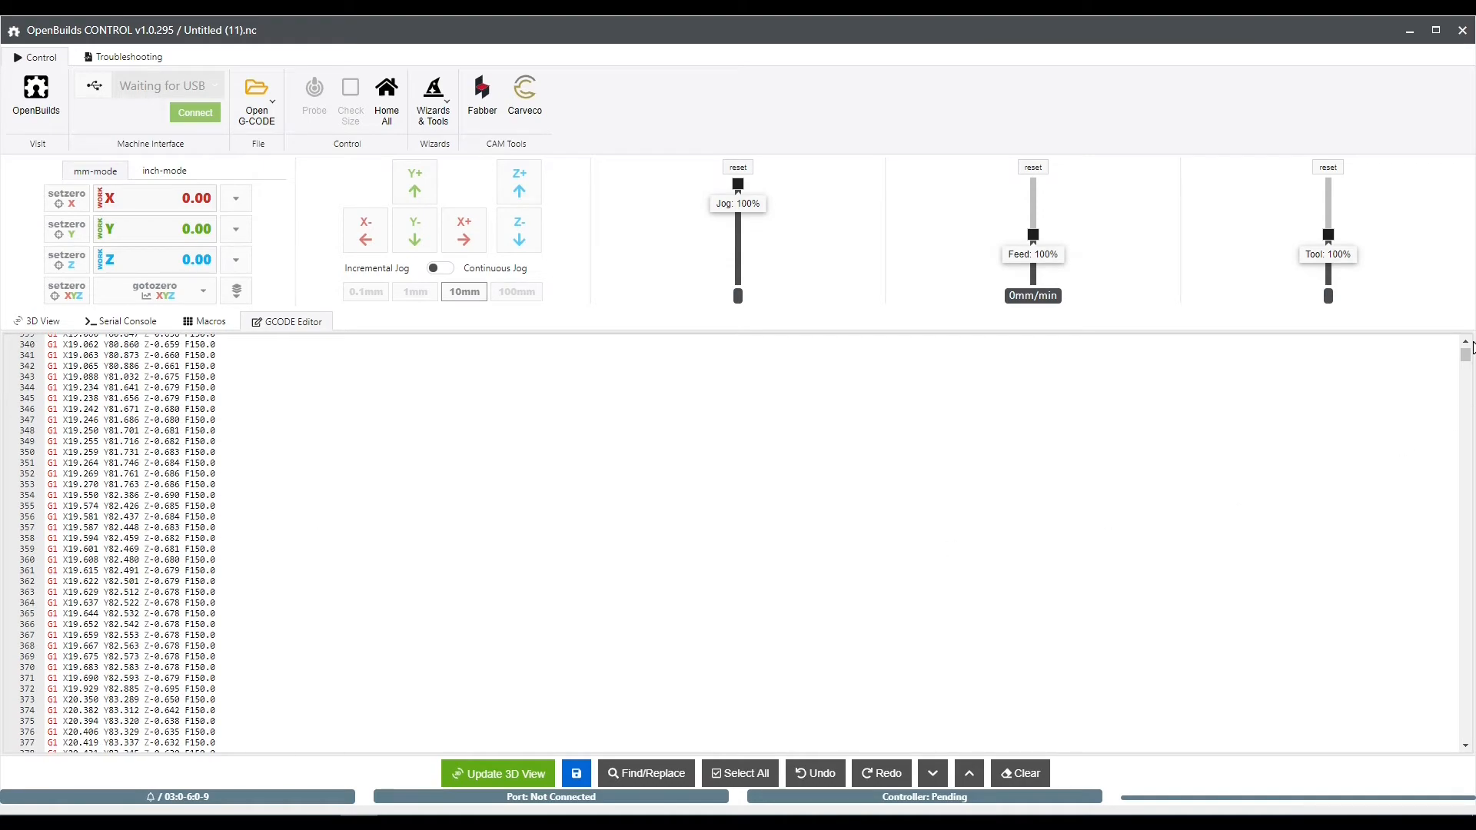
{"action": "scroll", "scroll_direction": "down", "scroll_amount": 3}
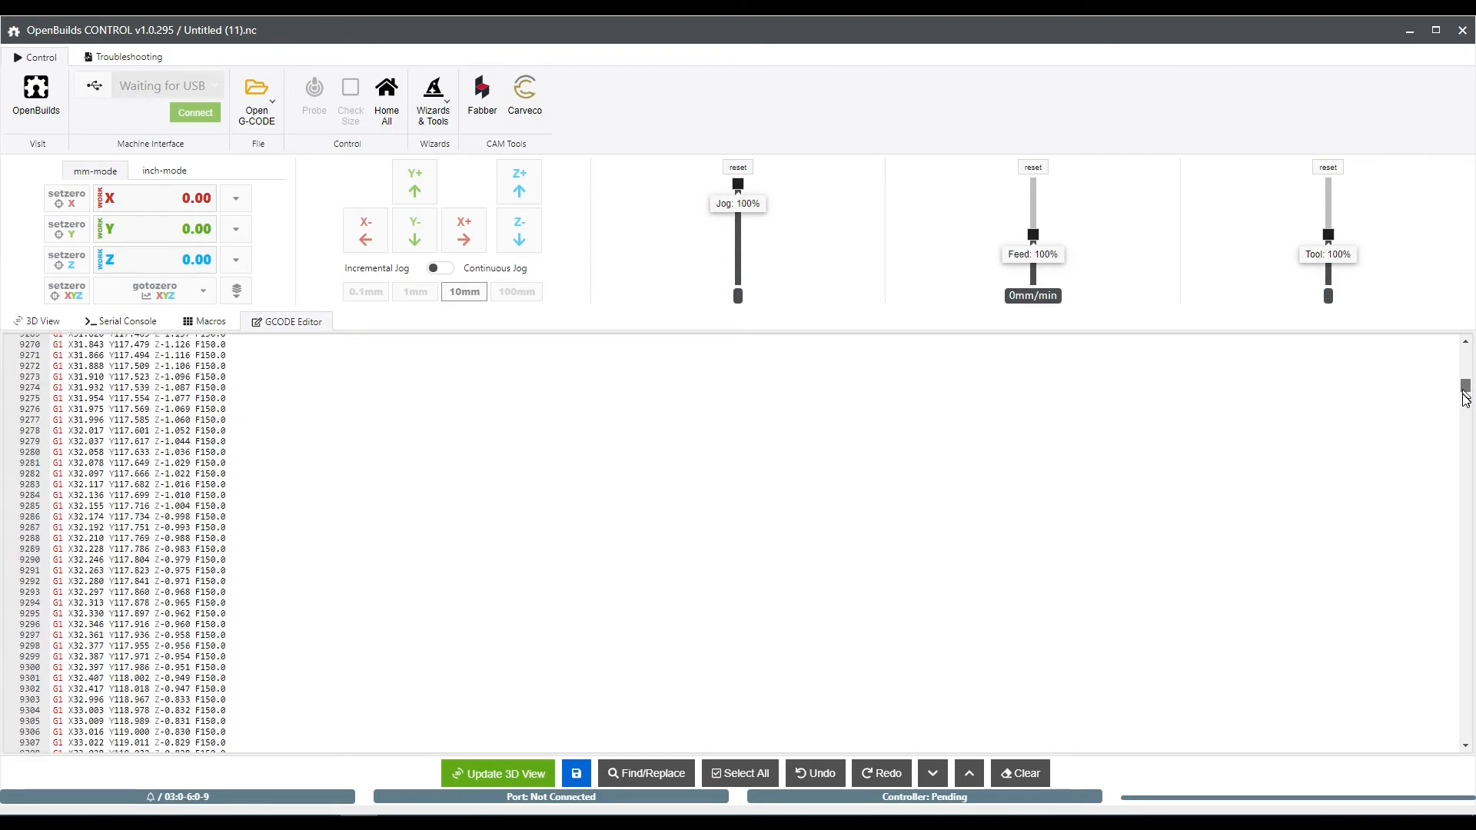
{"action": "scroll", "scroll_direction": "down", "scroll_amount": 3}
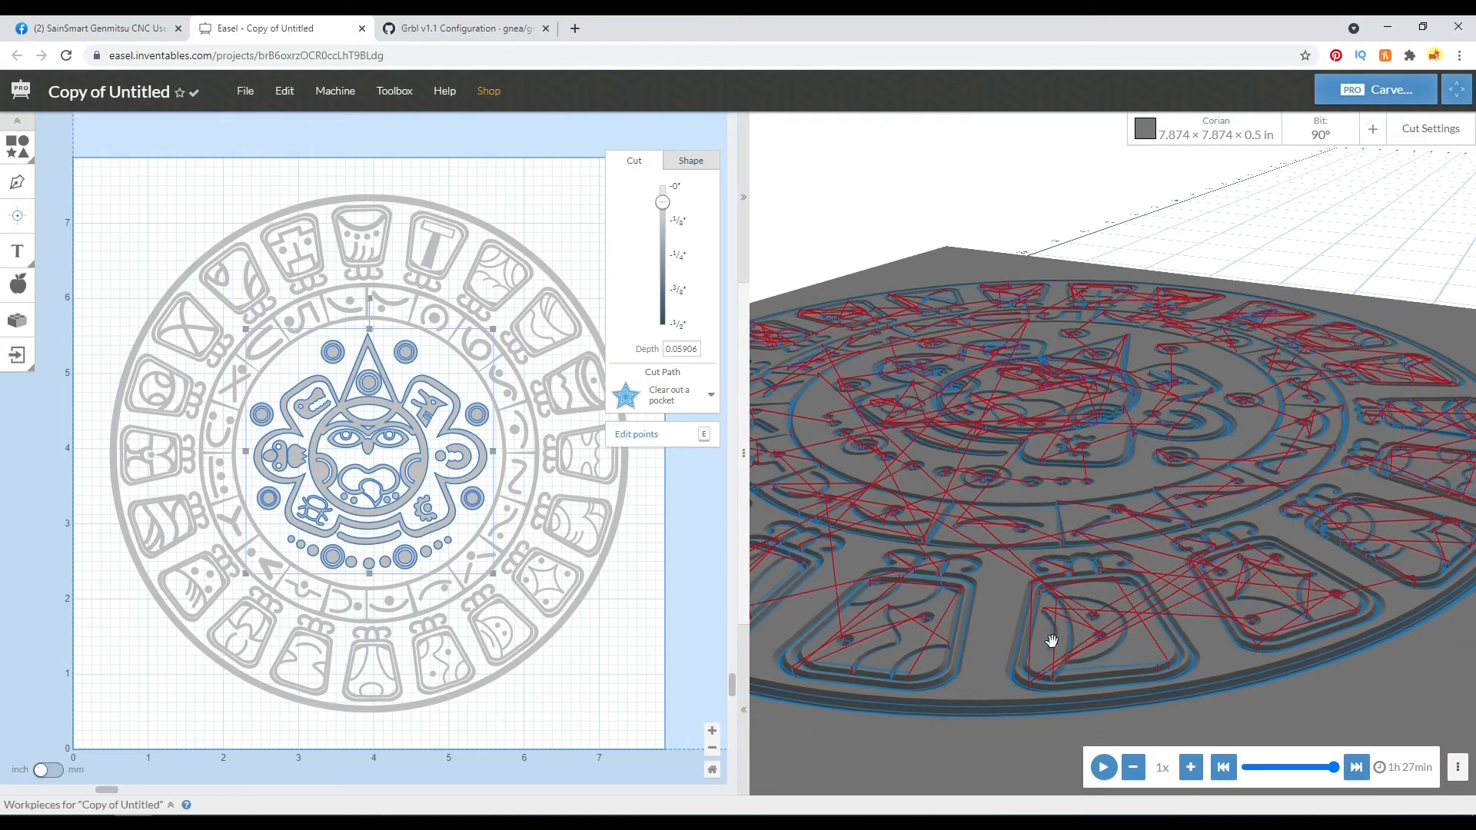
{"action": "mouse_move", "coordinate": [1432, 160]}
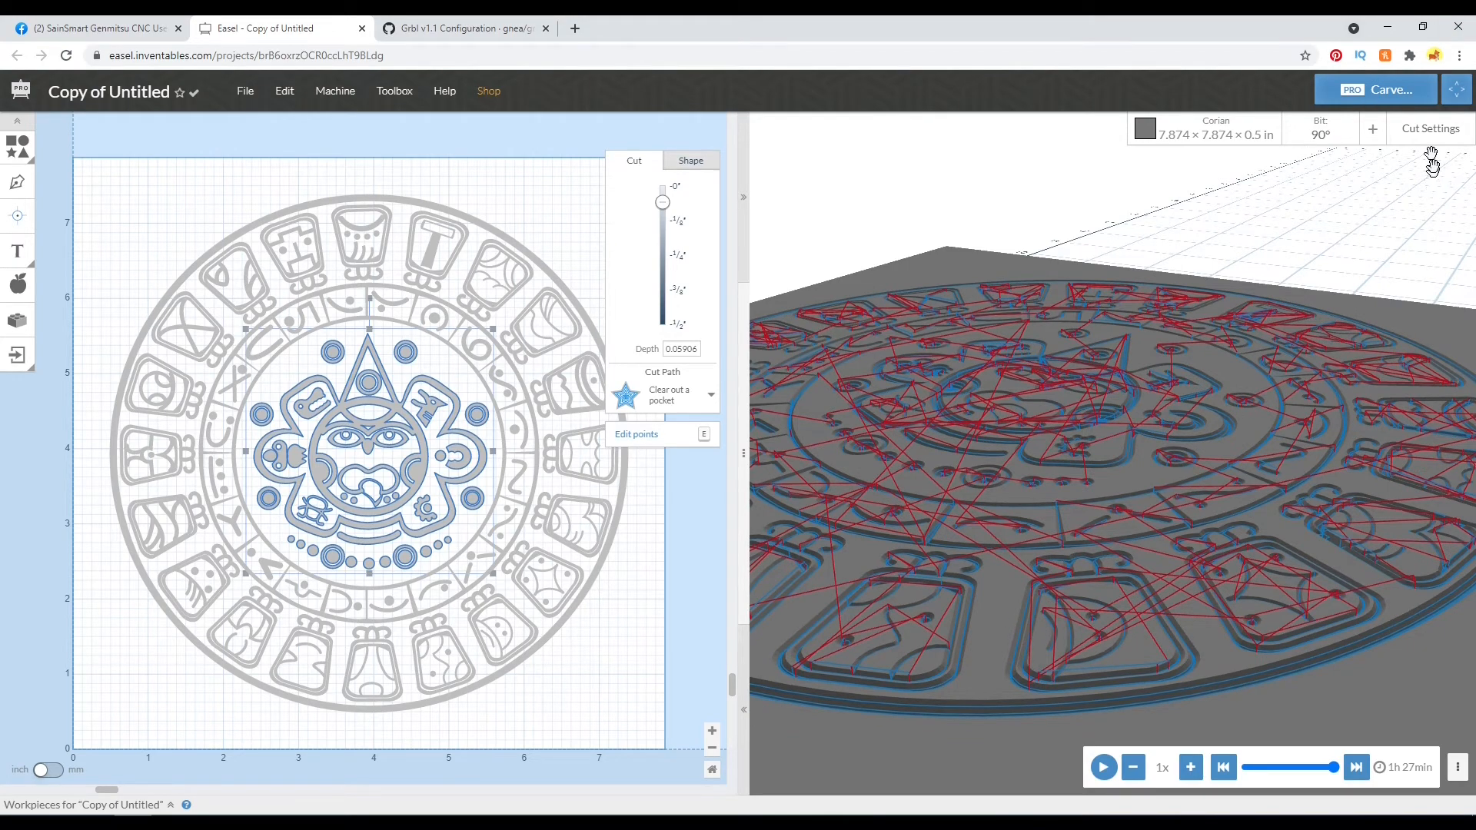
- Switch units to millimetres, review the cut feed and plunge rates, and start a new simulation
{"action": "left_click", "coordinate": [1430, 128]}
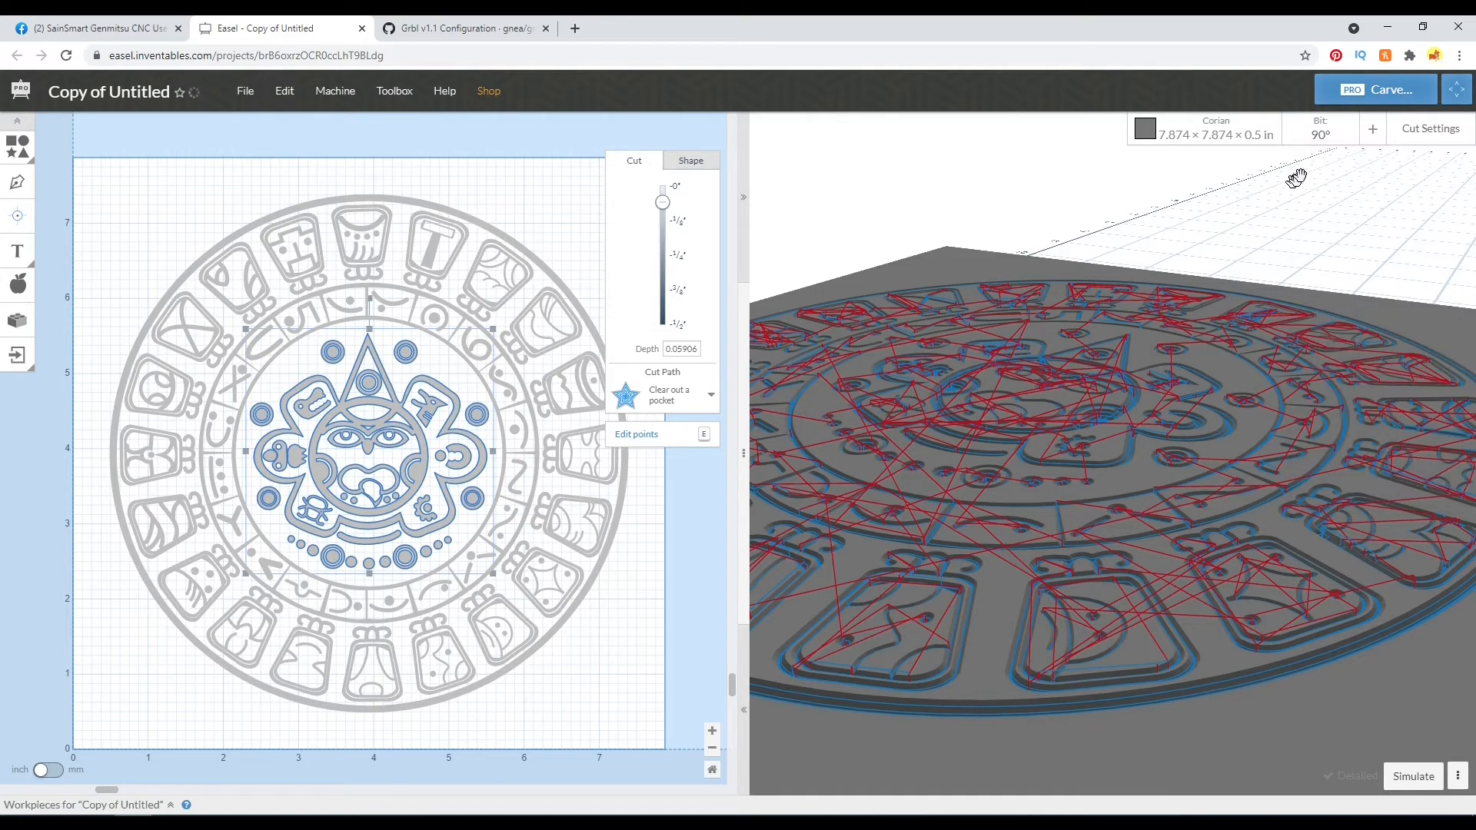
{"action": "left_click", "coordinate": [1431, 129]}
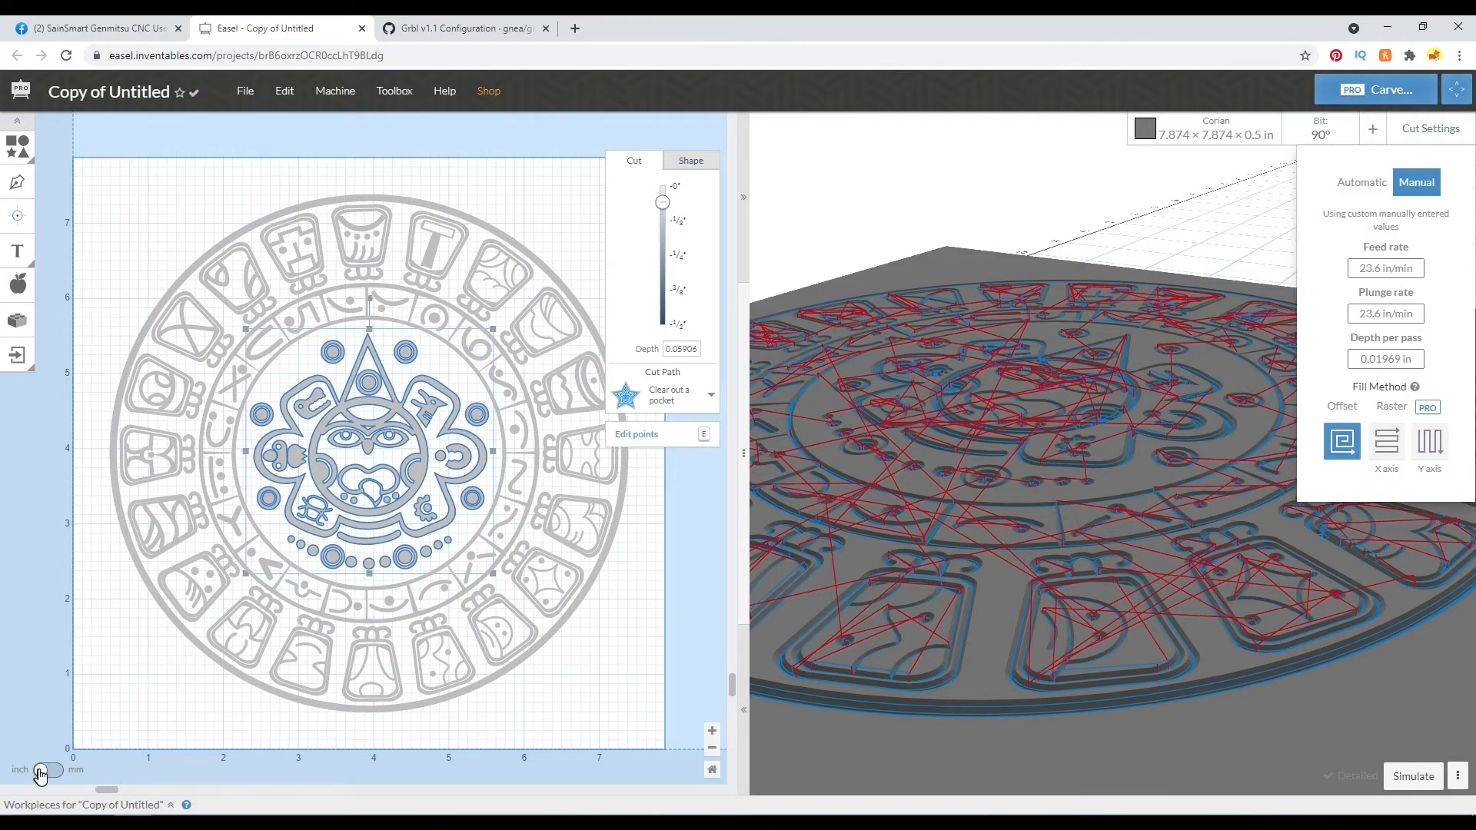
{"action": "left_click", "coordinate": [47, 770]}
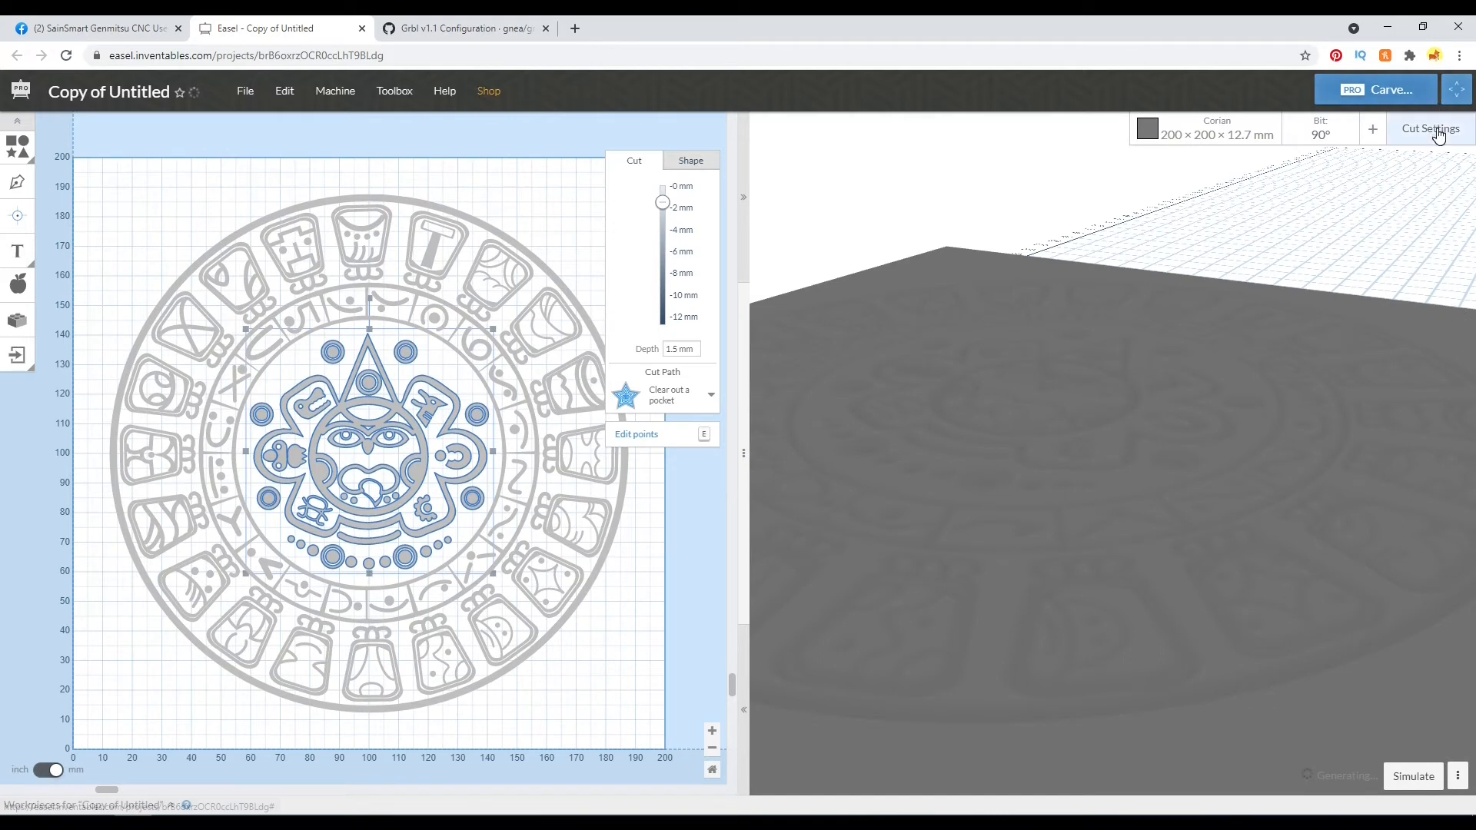
{"action": "left_click", "coordinate": [1429, 129]}
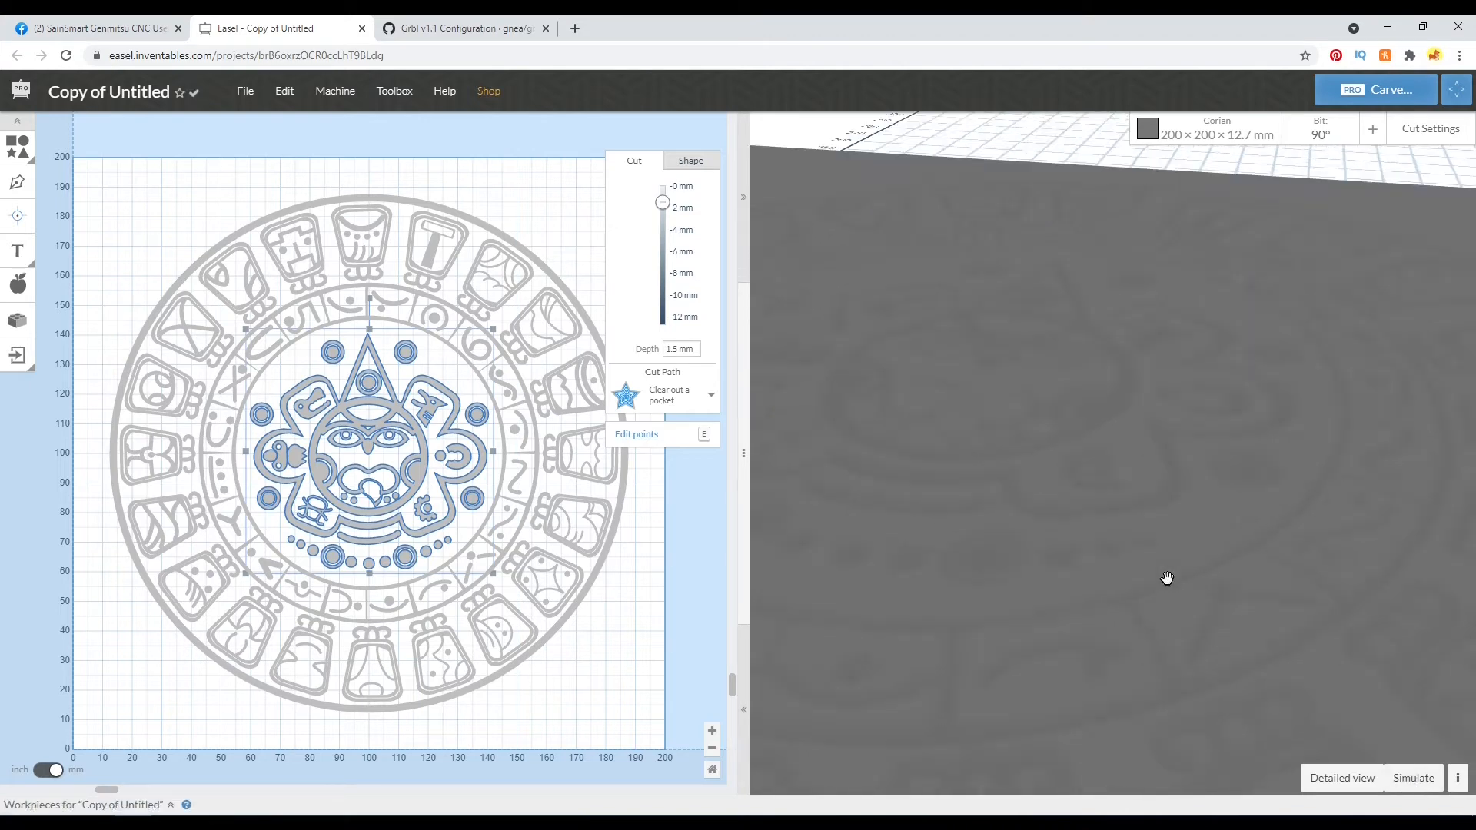
{"action": "left_click", "coordinate": [1412, 778]}
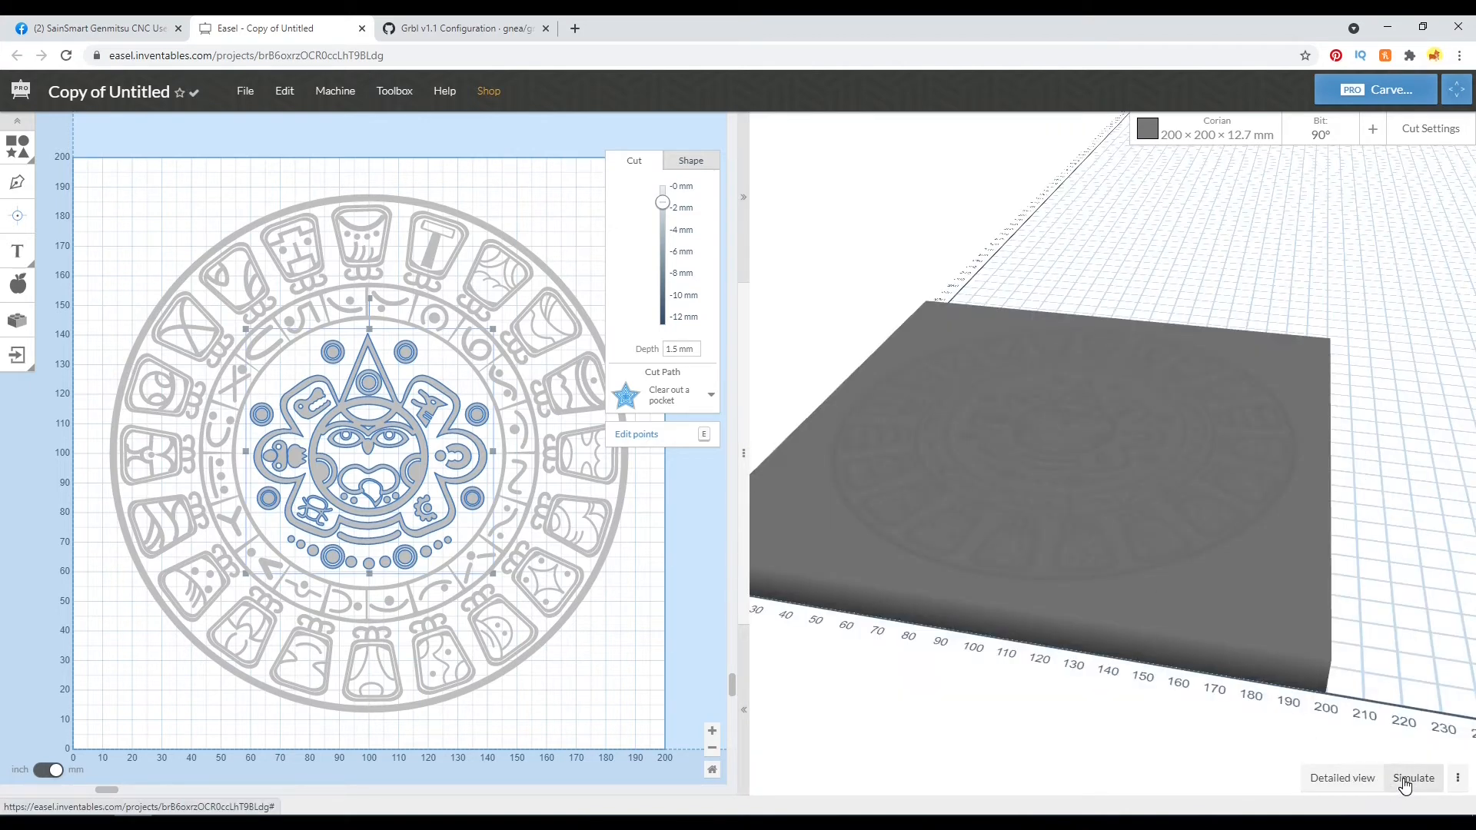
{"action": "left_click", "coordinate": [1341, 777]}
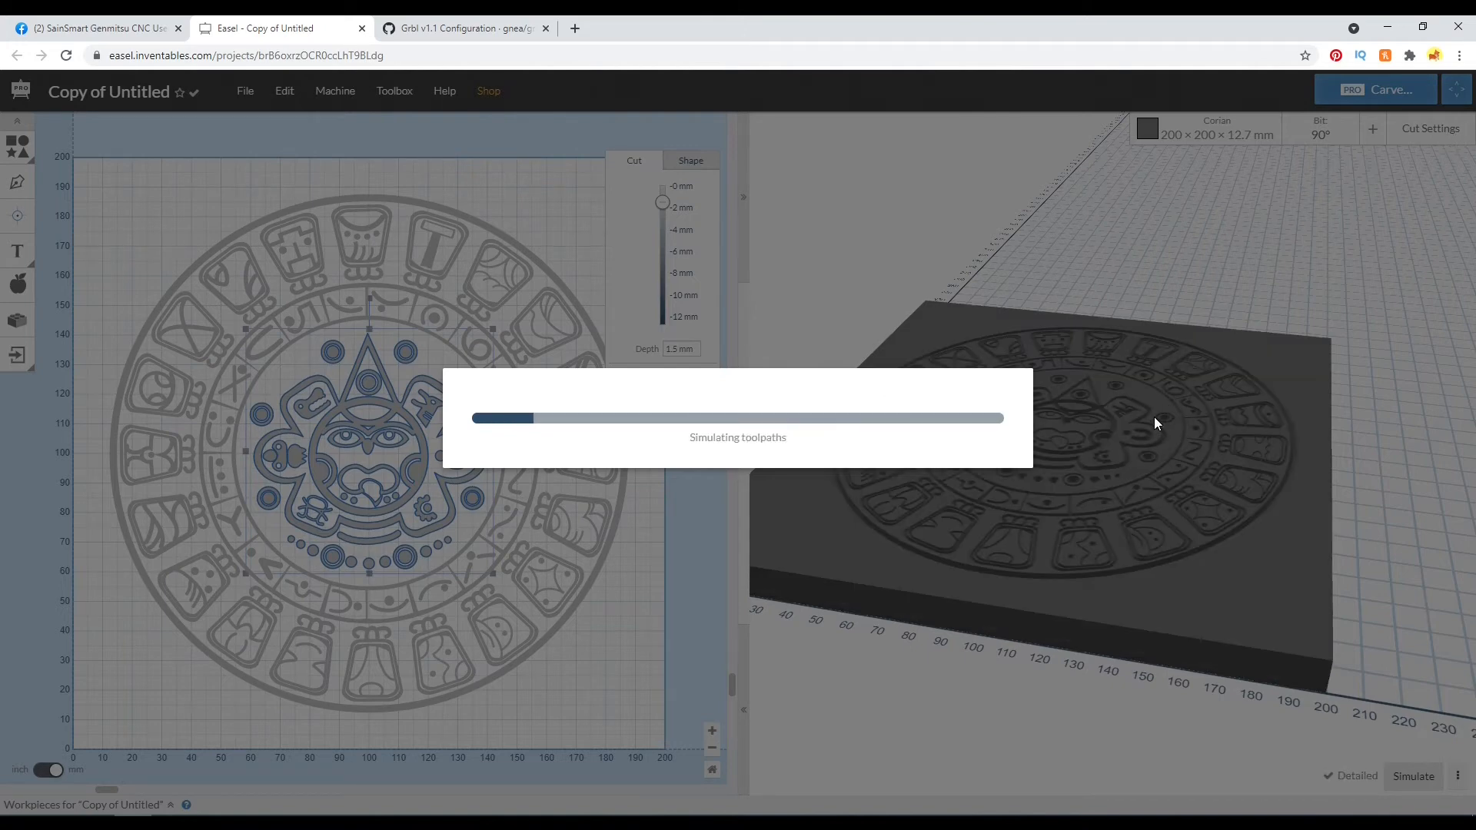
{"action": "mouse_move", "coordinate": [1082, 499]}
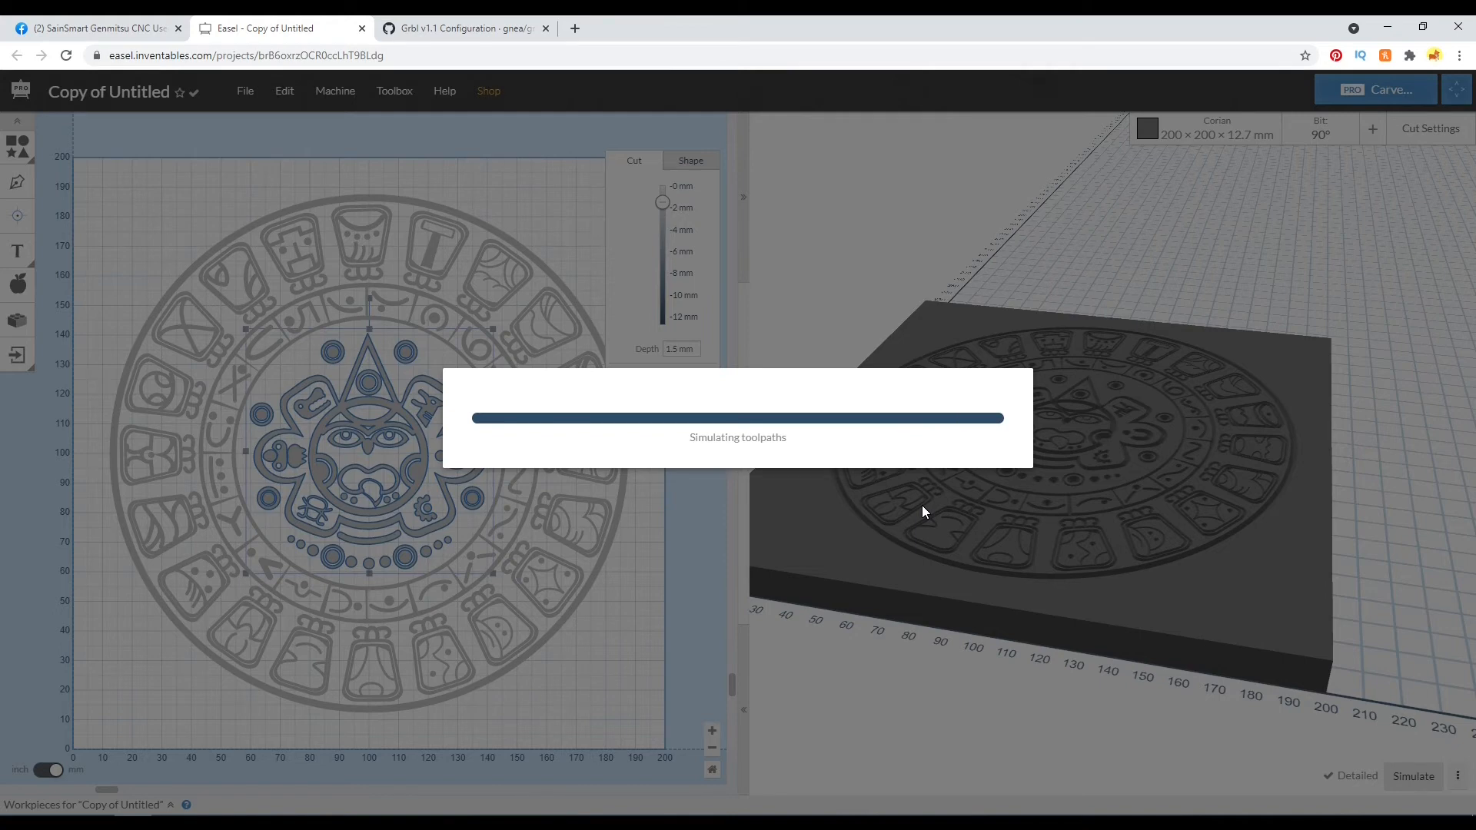
{"action": "mouse_move", "coordinate": [875, 494]}
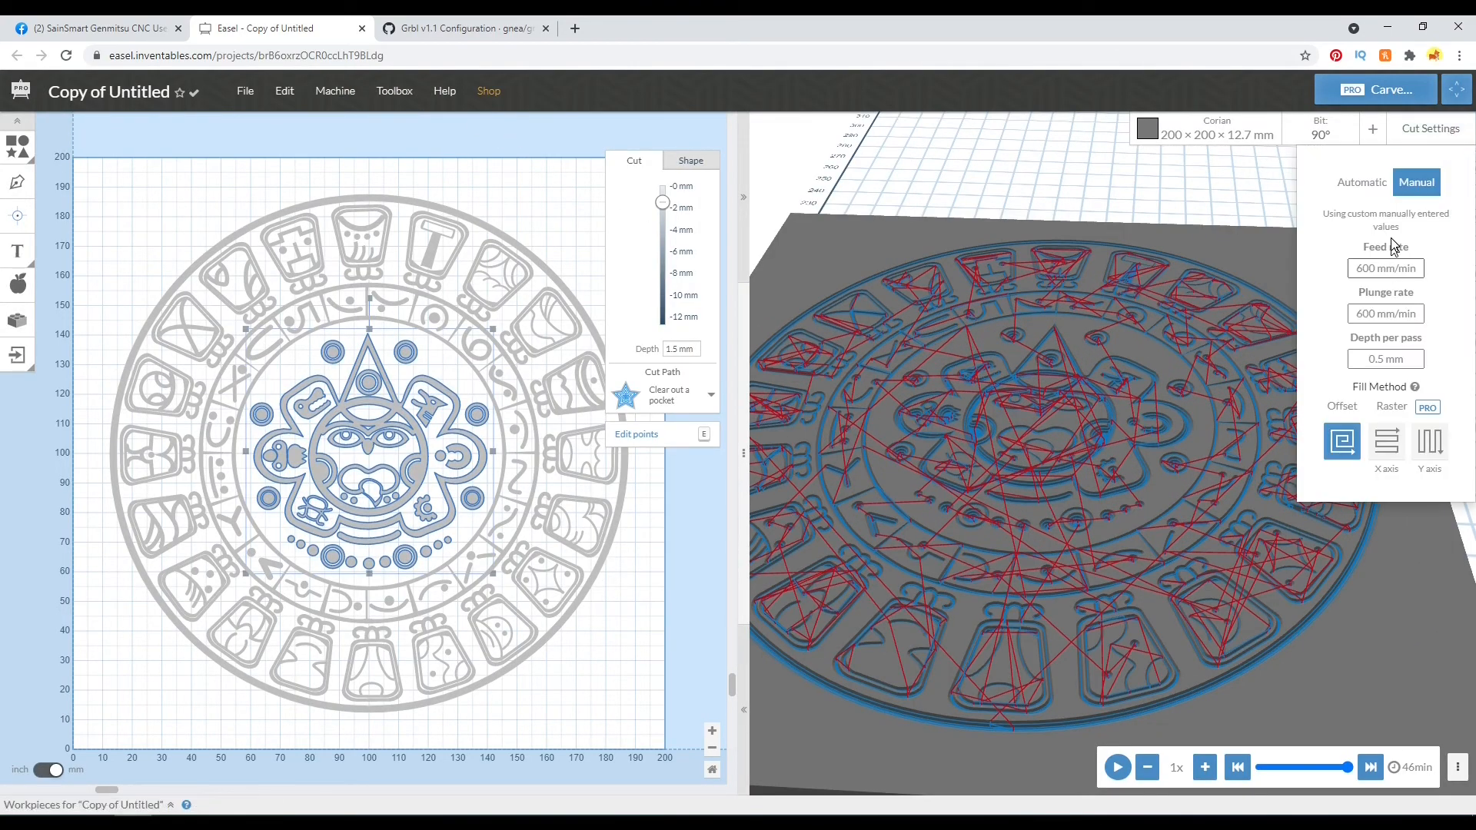
{"action": "mouse_move", "coordinate": [1413, 497]}
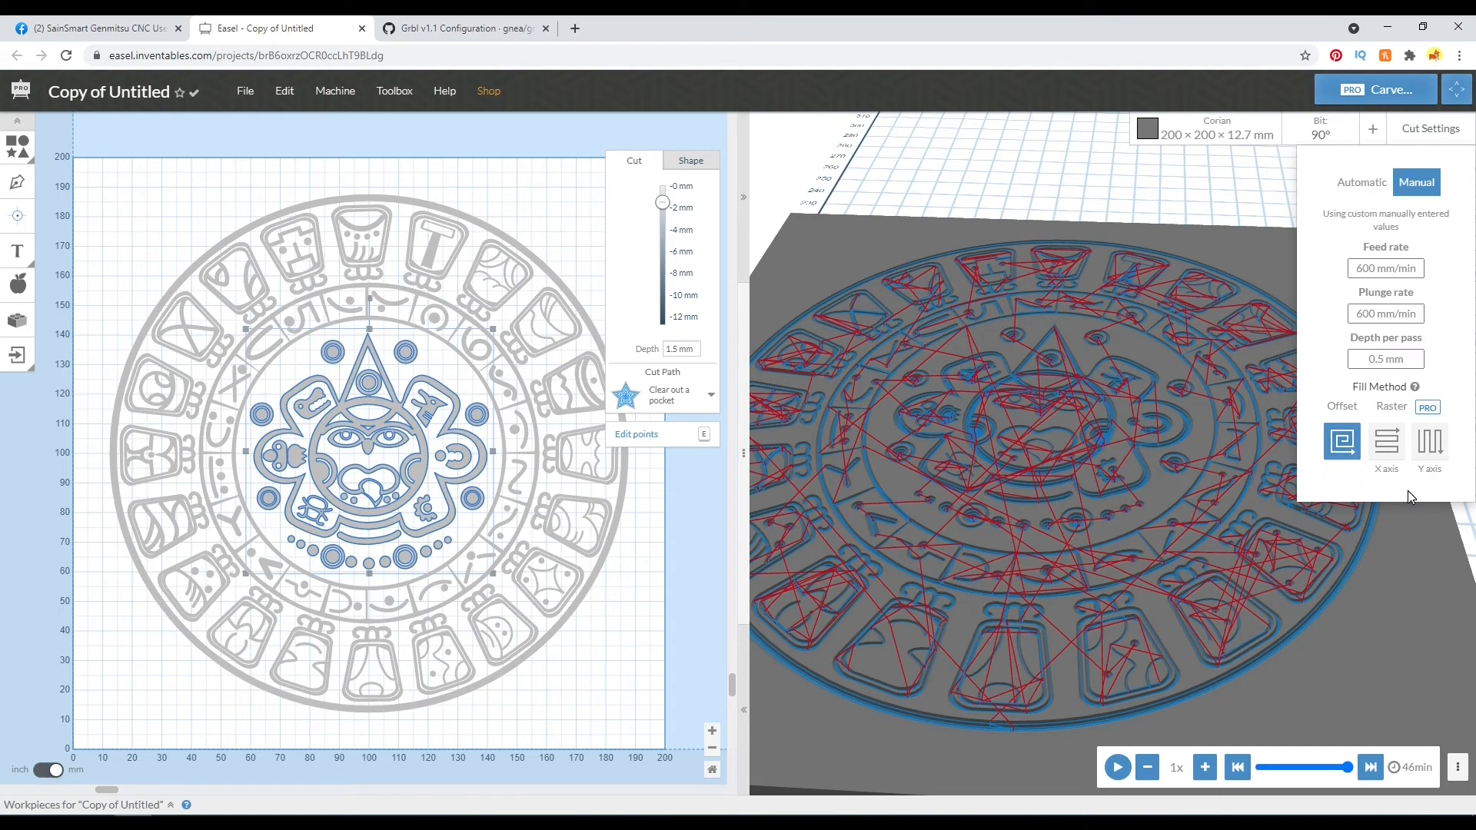
{"action": "mouse_move", "coordinate": [1206, 443]}
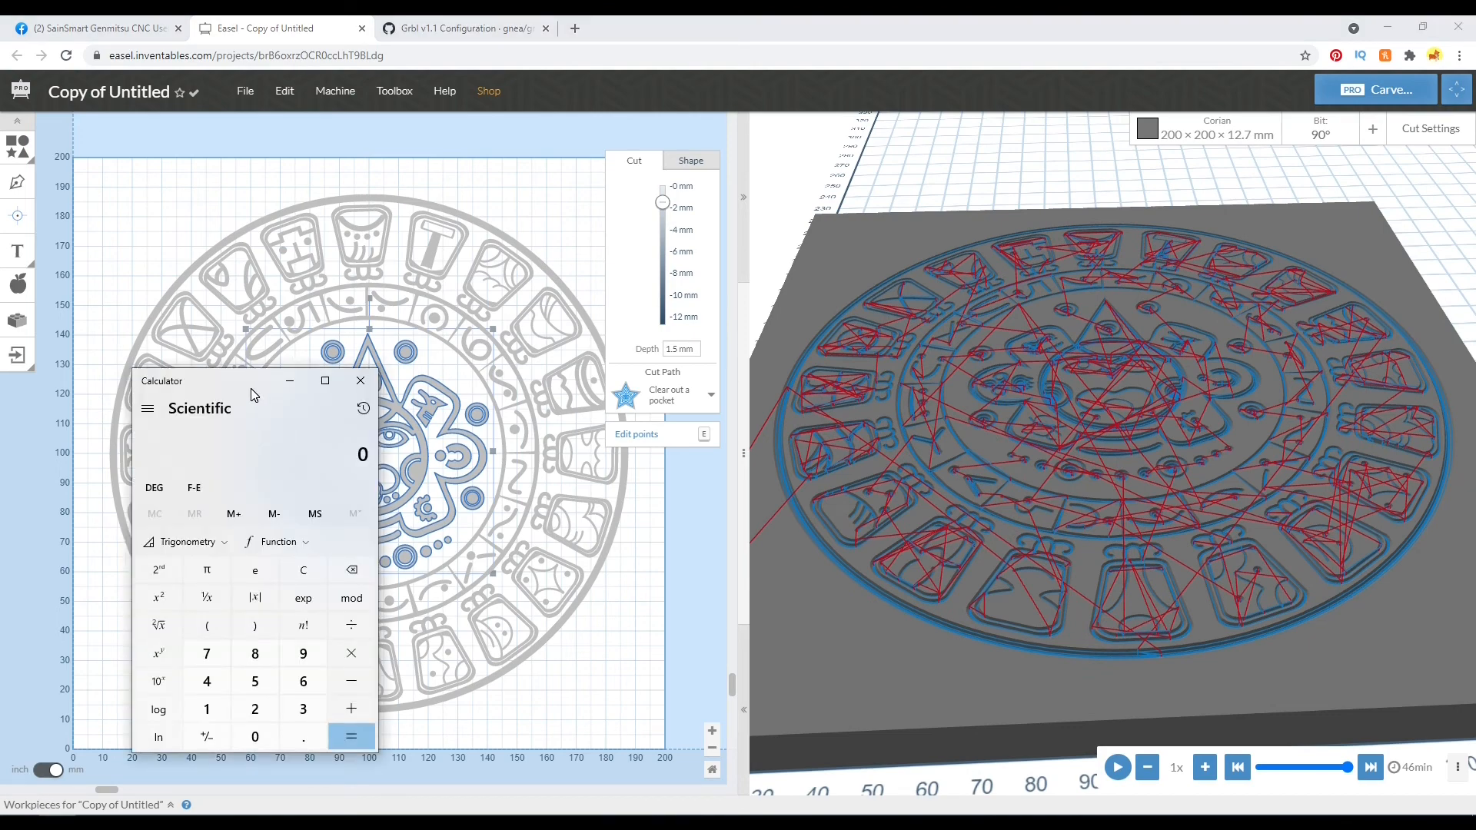
{"action": "mouse_move", "coordinate": [335, 355]}
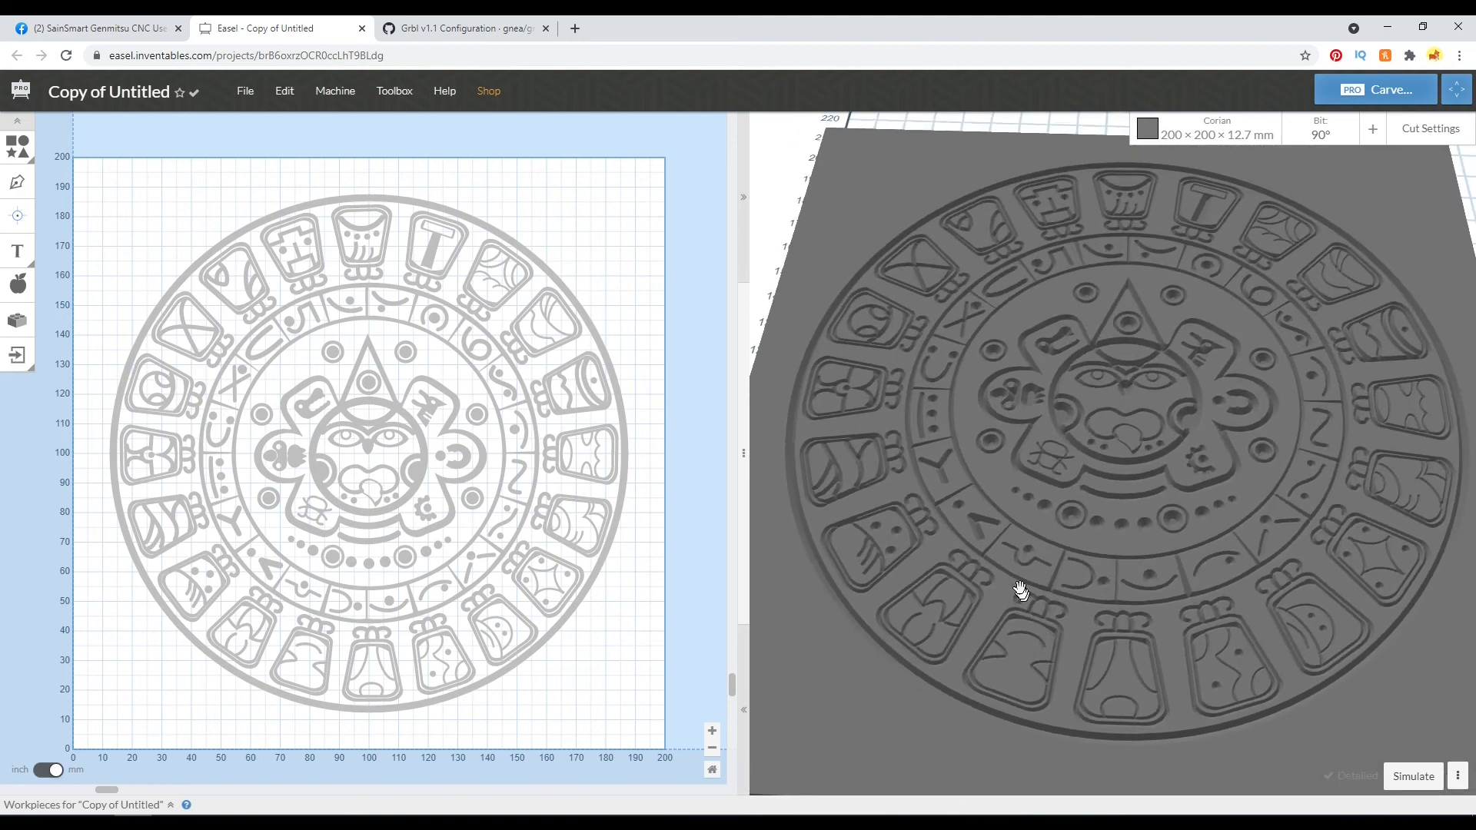
{"action": "mouse_move", "coordinate": [1016, 550]}
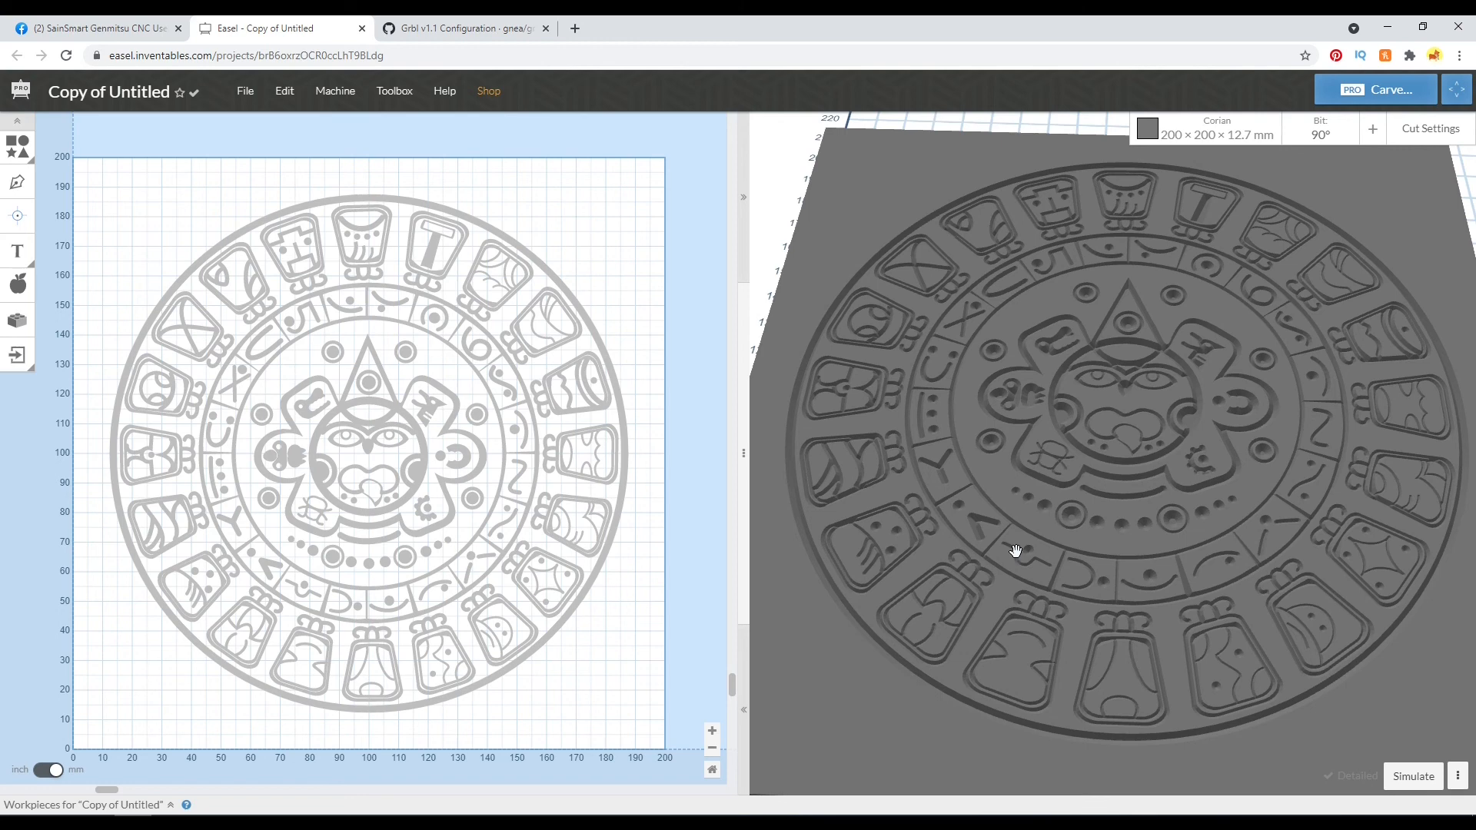
{"action": "mouse_move", "coordinate": [989, 592]}
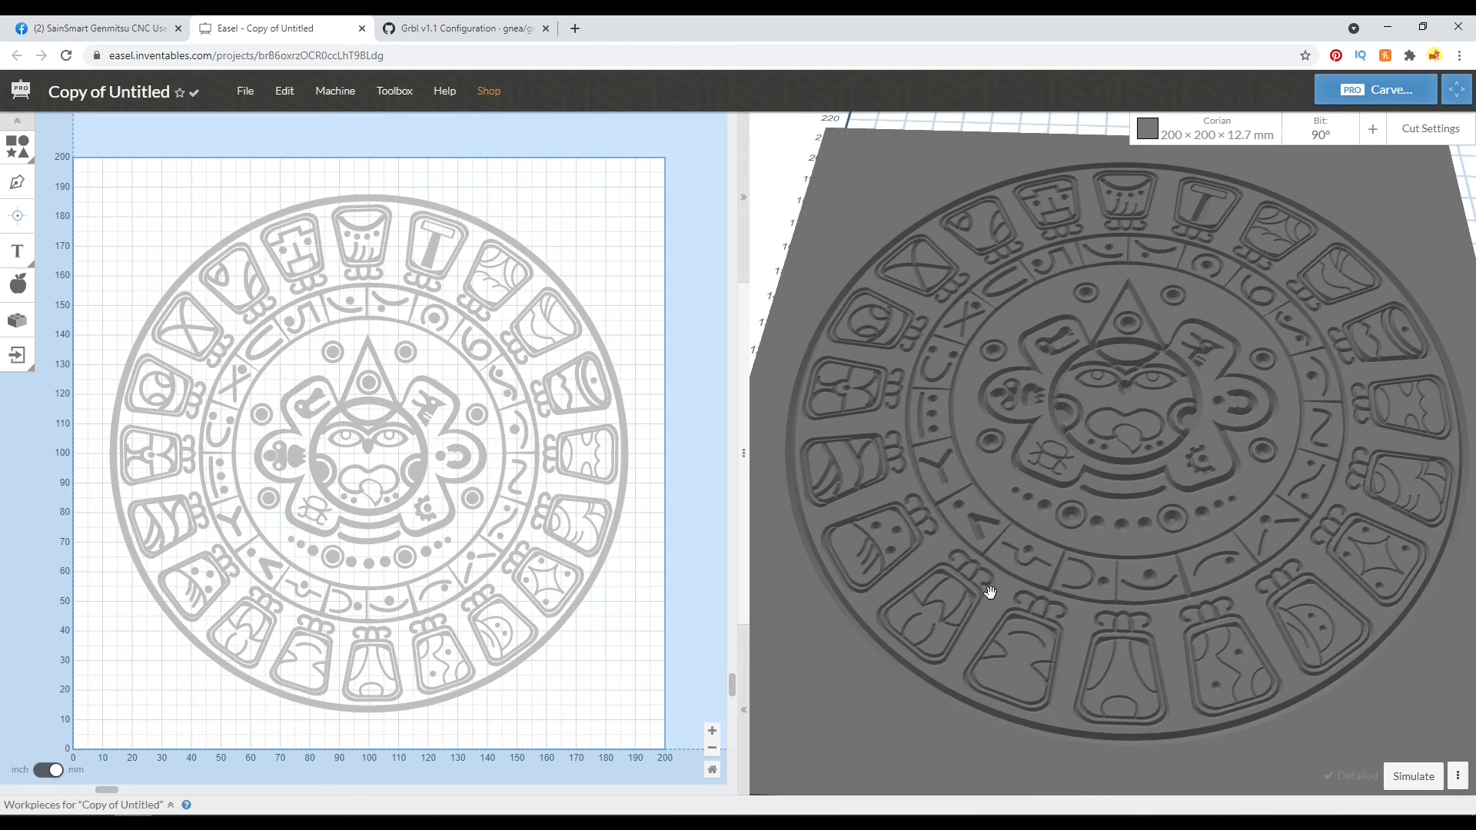